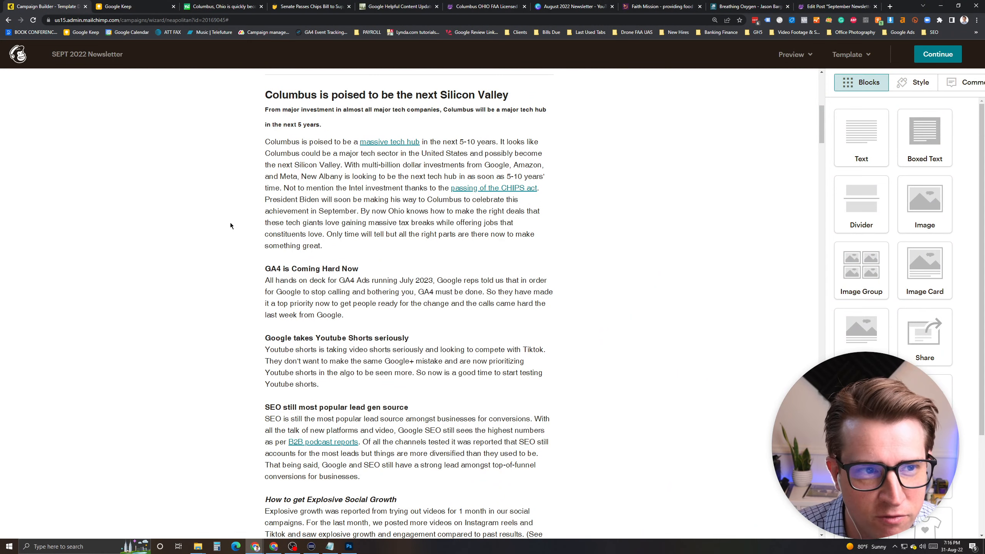
# Search Google for the Columbus, Ohio cloud region and open the cloud.google.com post.
pyautogui.click(223, 6)
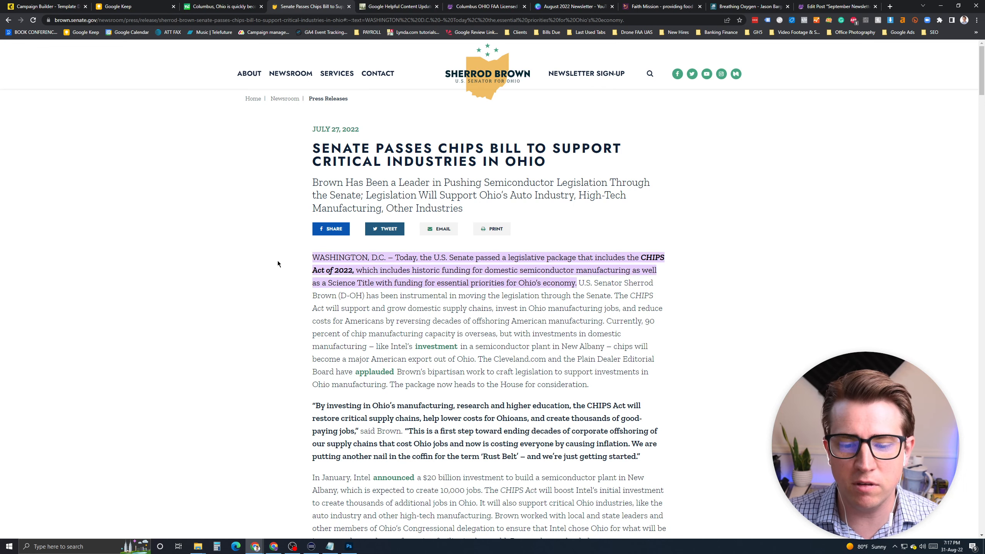
pyautogui.scroll(-3)
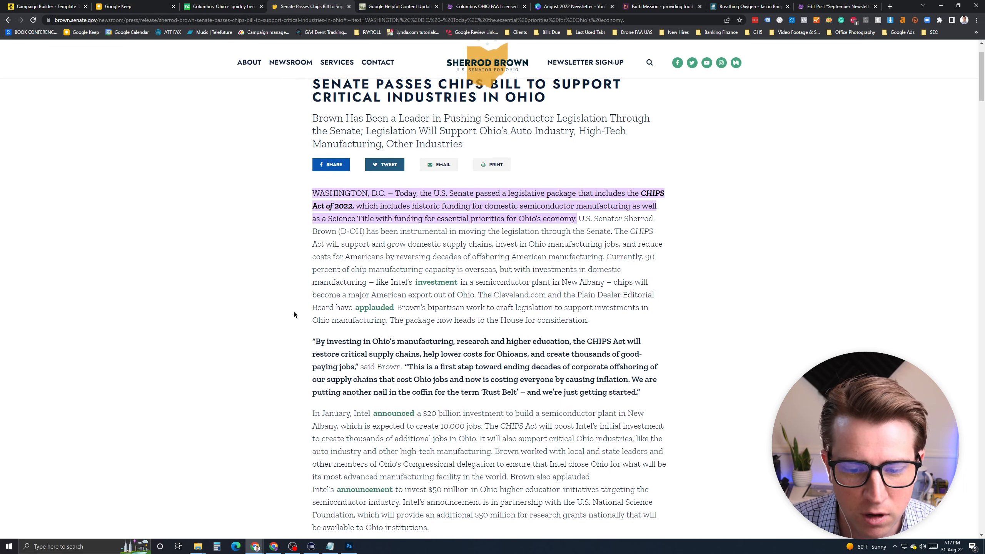
pyautogui.scroll(-3)
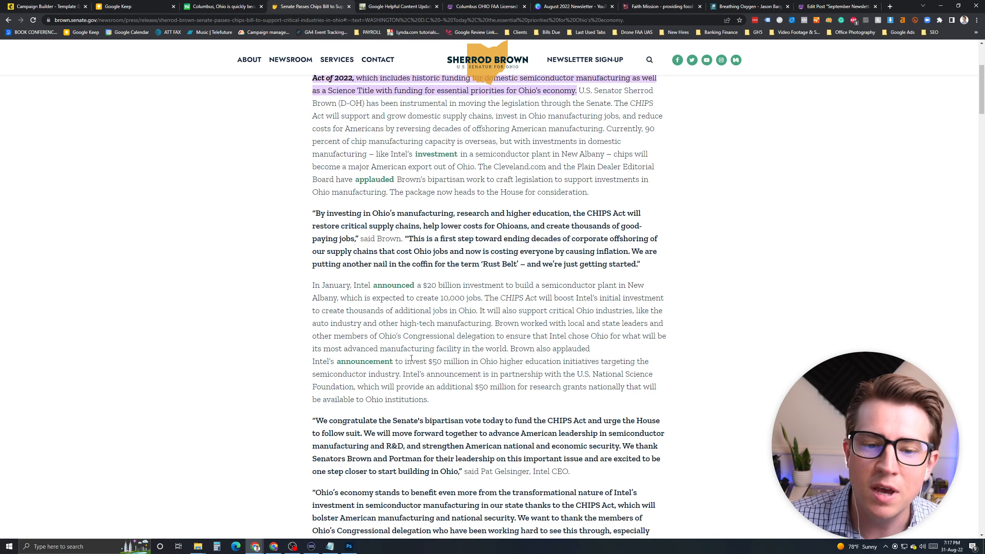
pyautogui.scroll(-3)
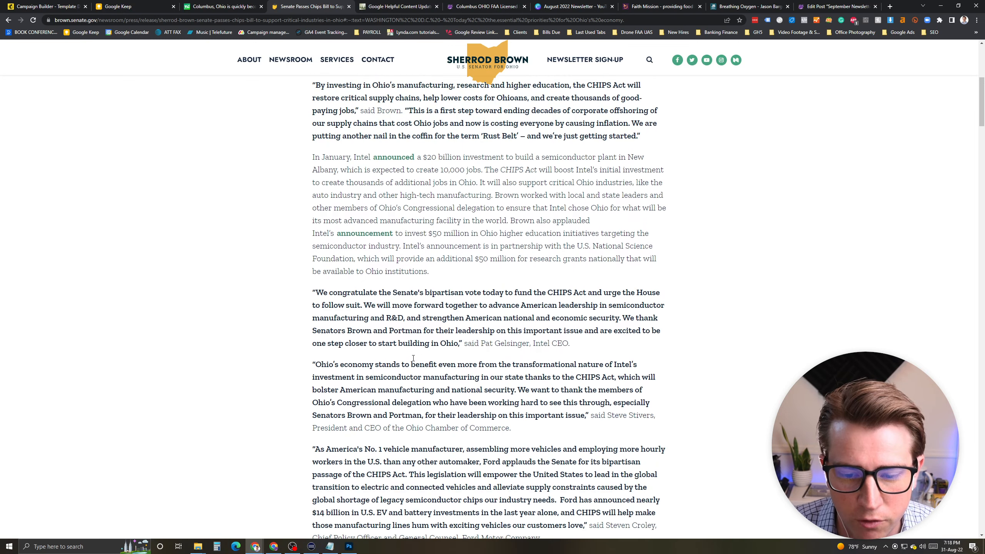
pyautogui.scroll(-3)
pyautogui.write('google region')
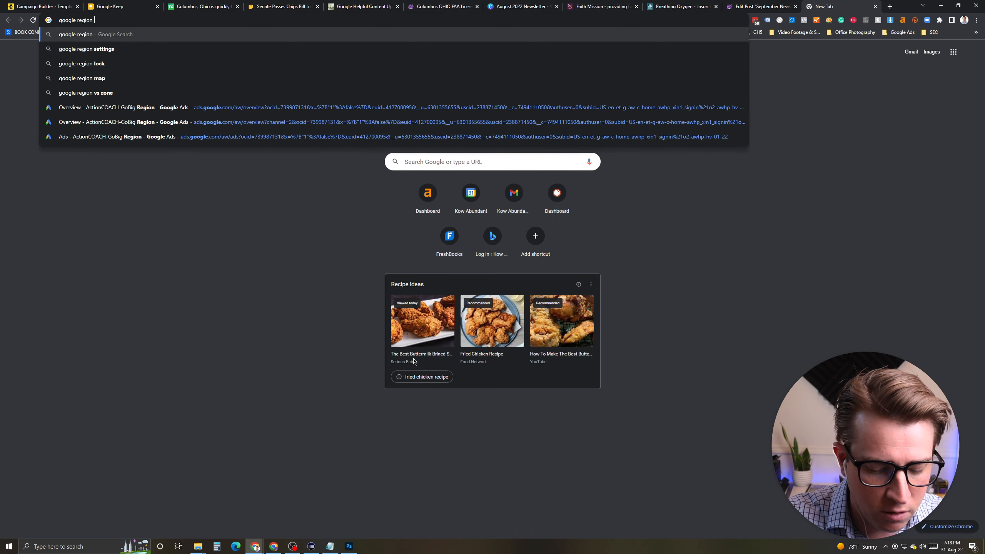
pyautogui.write('columbusohi')
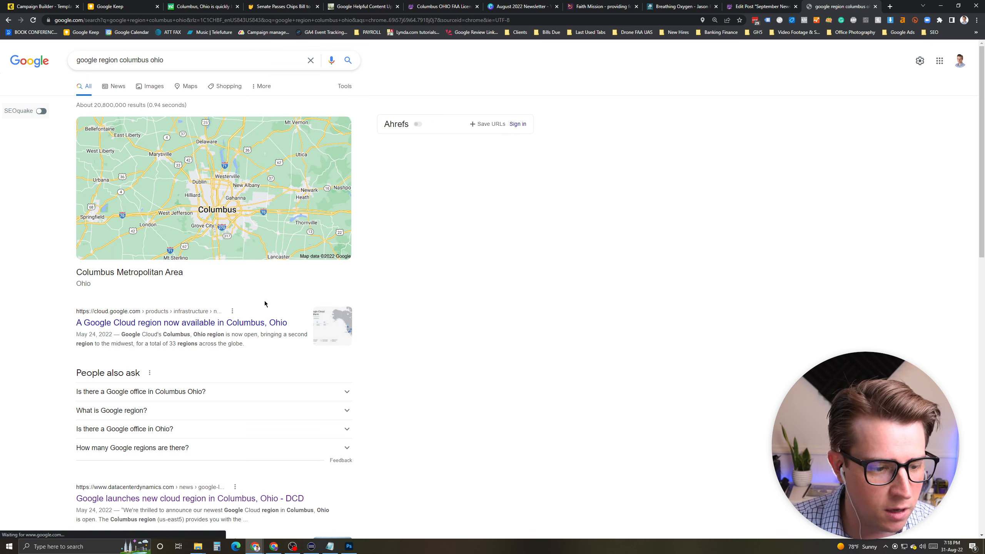
pyautogui.click(181, 322)
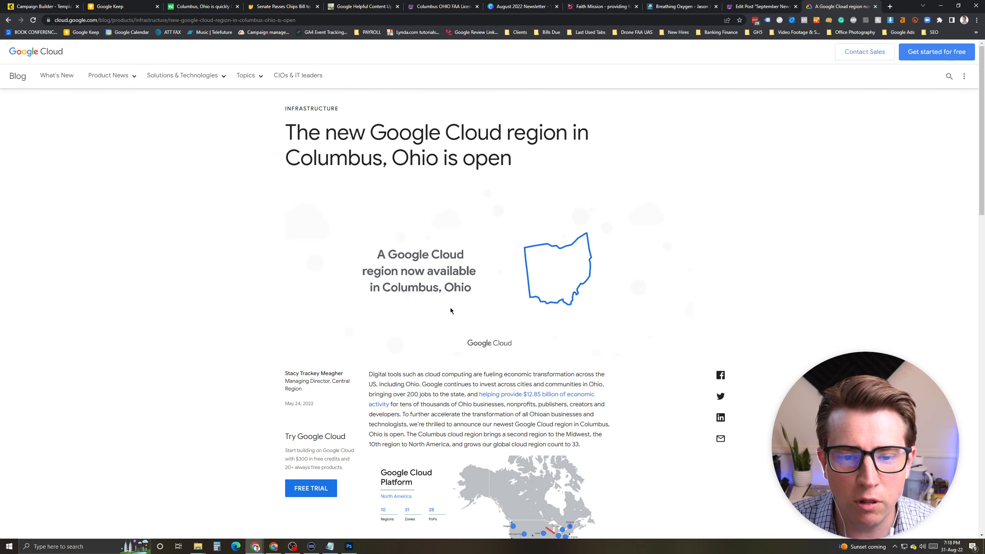
# Read through the Google Cloud Blog post on the new Columbus, Ohio region.
pyautogui.scroll(-3)
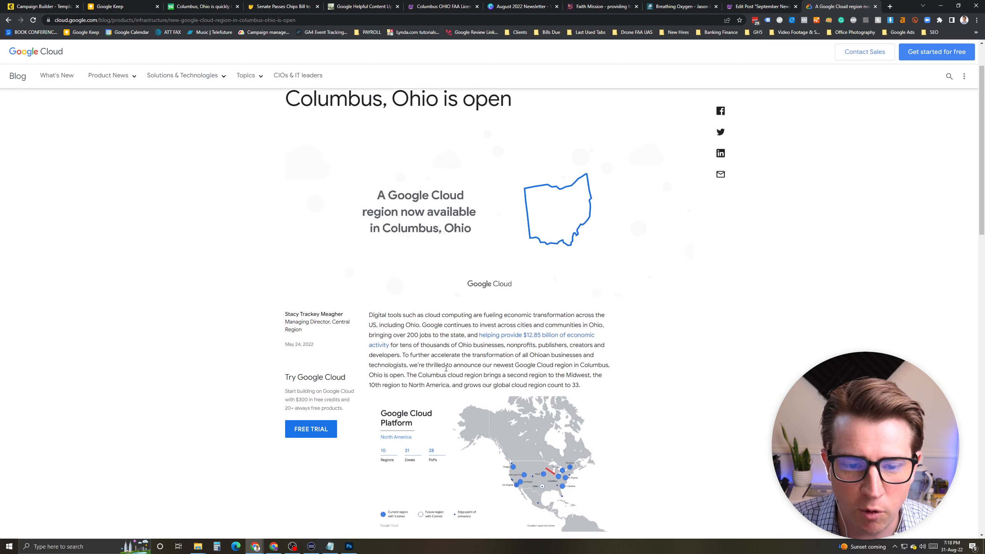
pyautogui.scroll(-3)
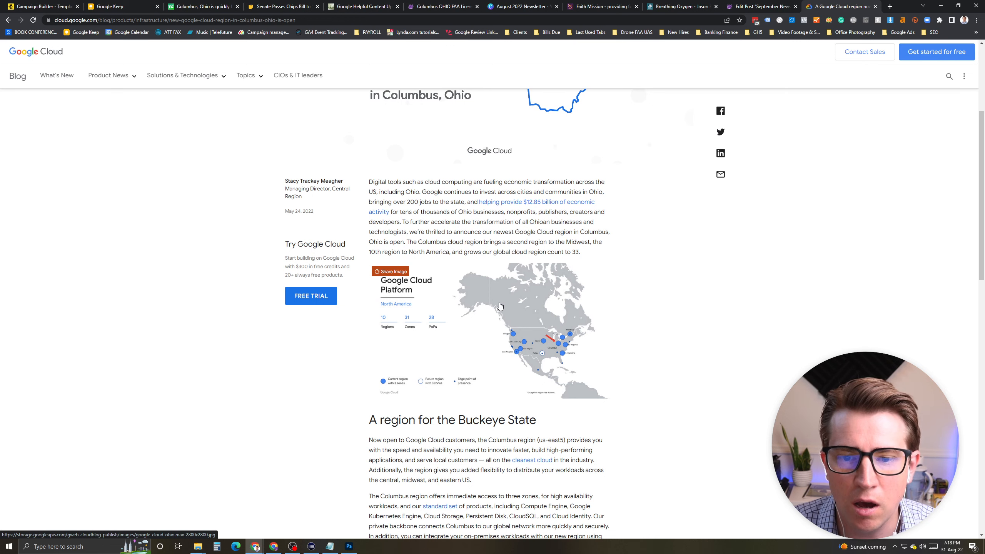
pyautogui.scroll(-3)
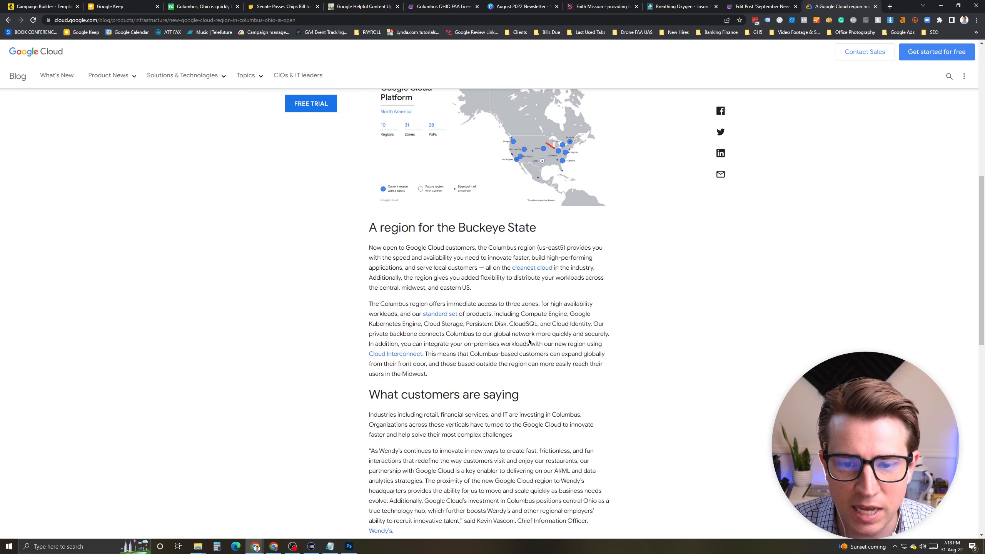
pyautogui.moveTo(460, 247); pyautogui.dragTo(601, 246)
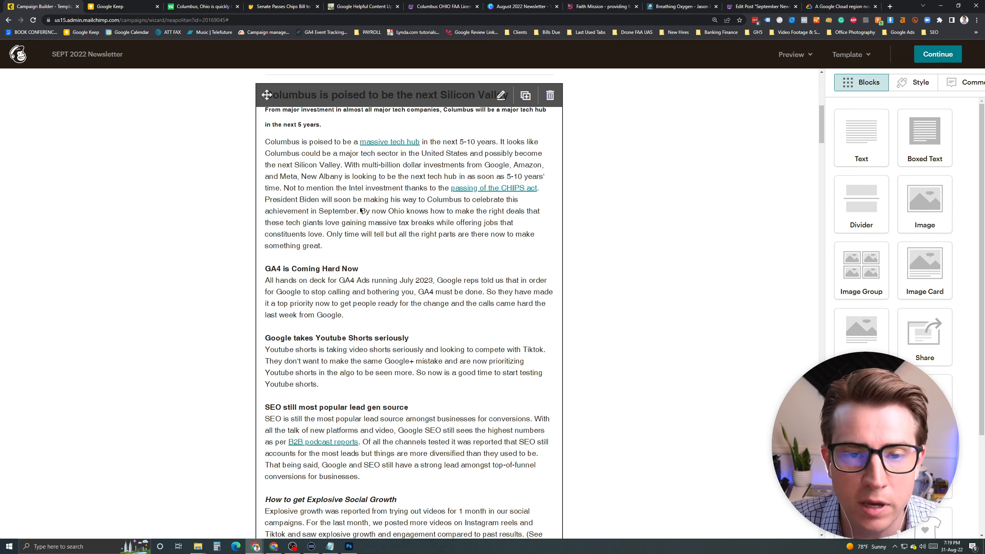
pyautogui.scroll(-3)
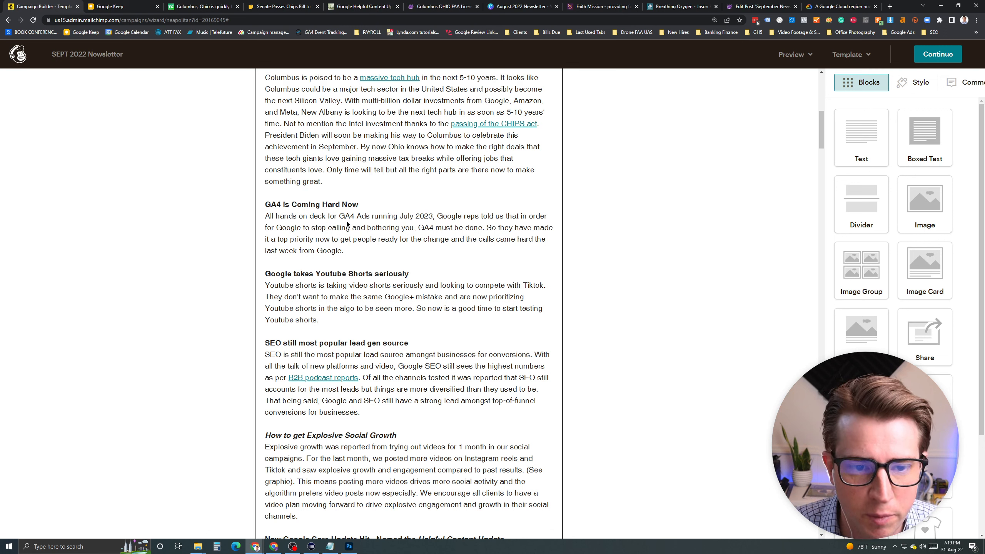
pyautogui.moveTo(370, 231)
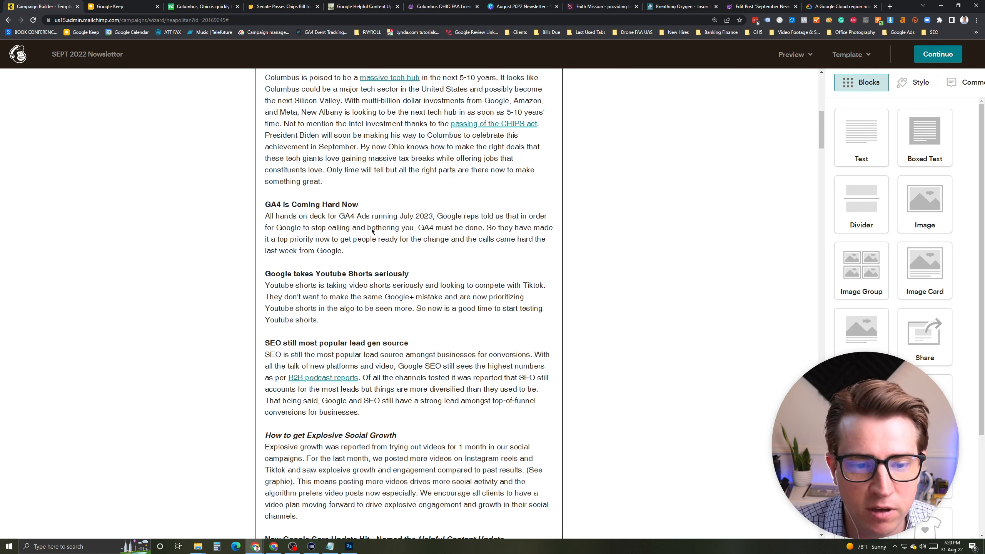
pyautogui.moveTo(343, 276)
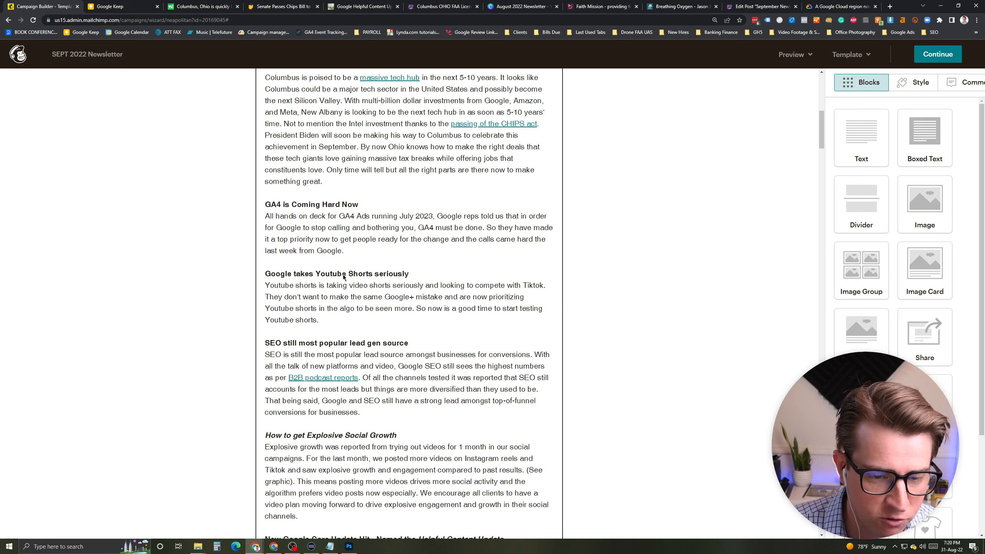
# Edit the newsletter text block and open the 'B2B podcast reports' link in a new tab.
pyautogui.scroll(-3)
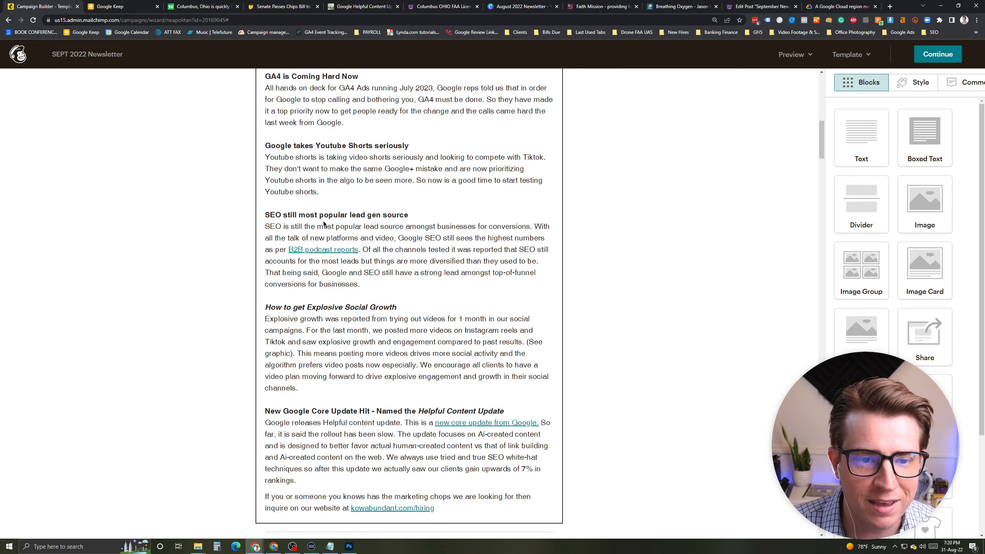
pyautogui.click(407, 237)
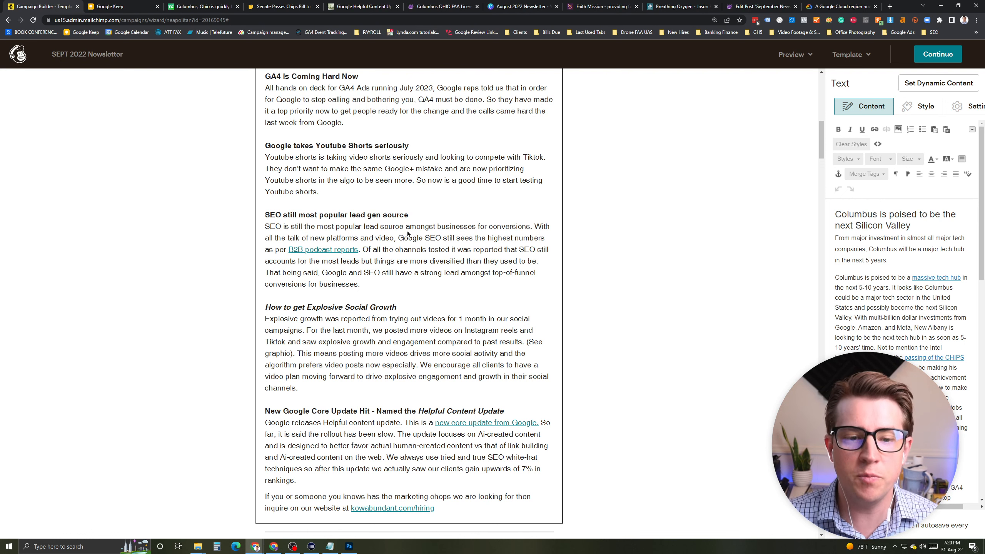
pyautogui.rightClick(323, 249)
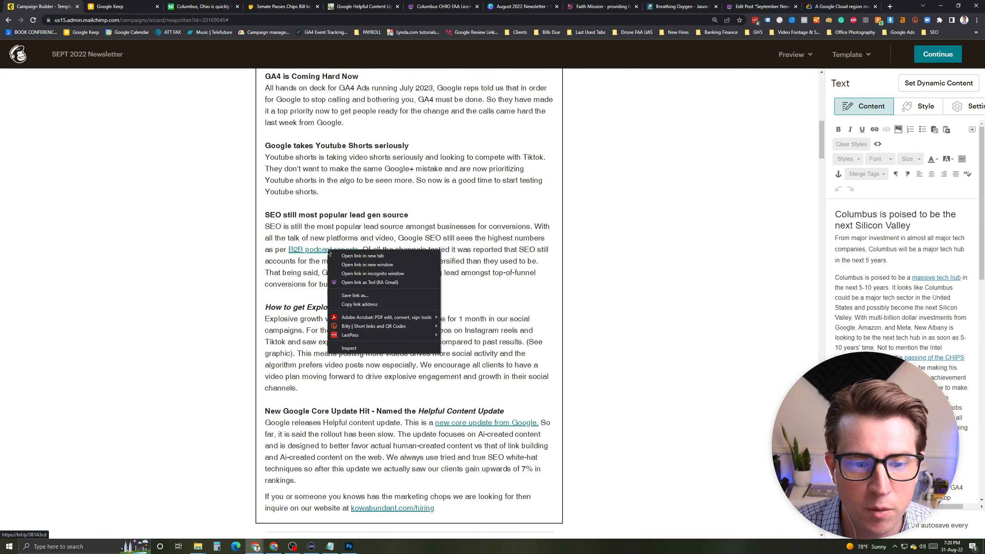
pyautogui.click(361, 255)
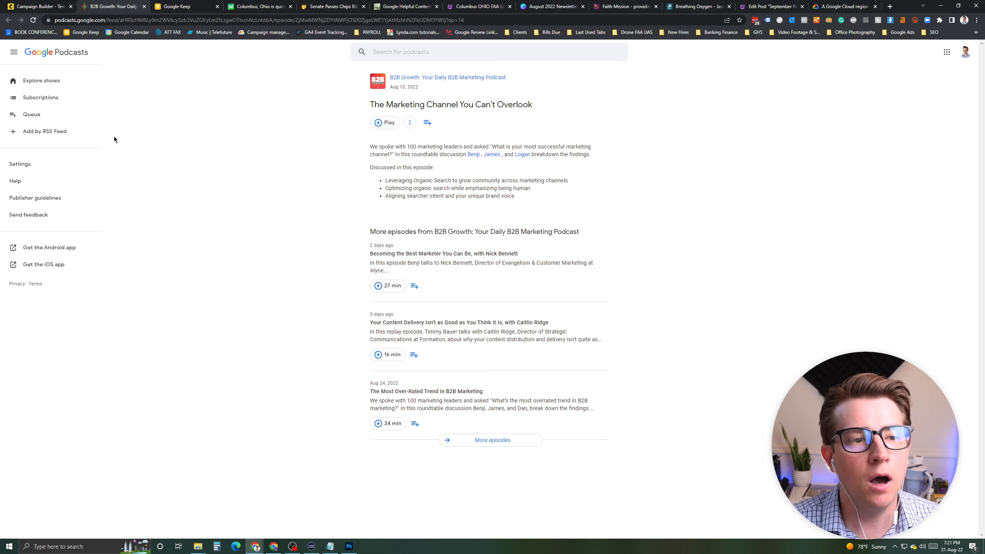
pyautogui.moveTo(138, 83)
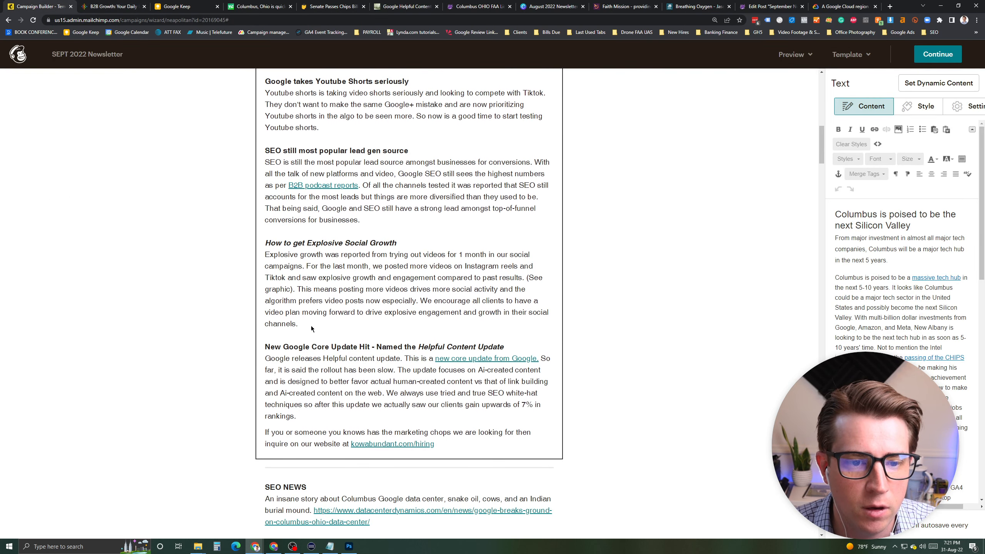
pyautogui.moveTo(369, 222)
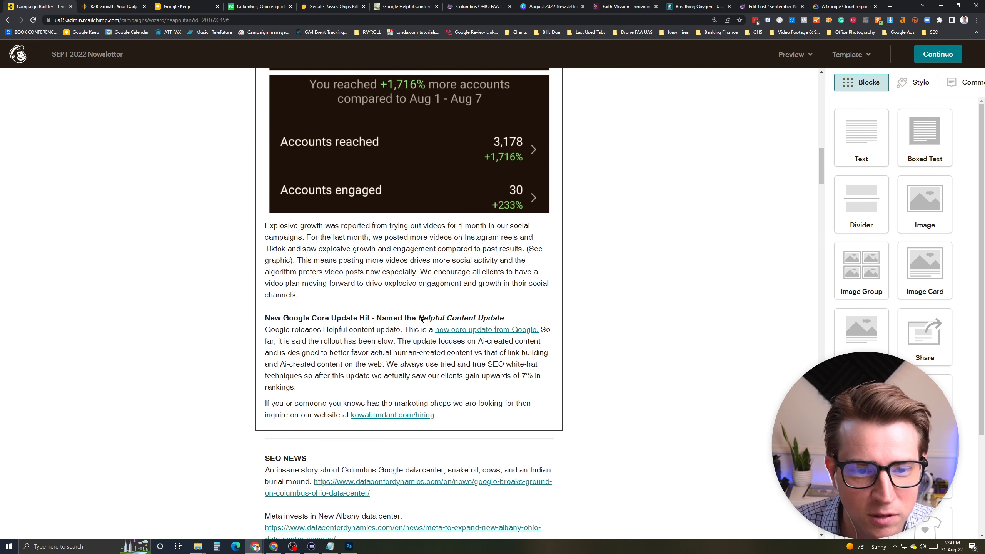
# Scroll the newsletter down to the SEO News link on Google's Columbus data center.
pyautogui.scroll(-3)
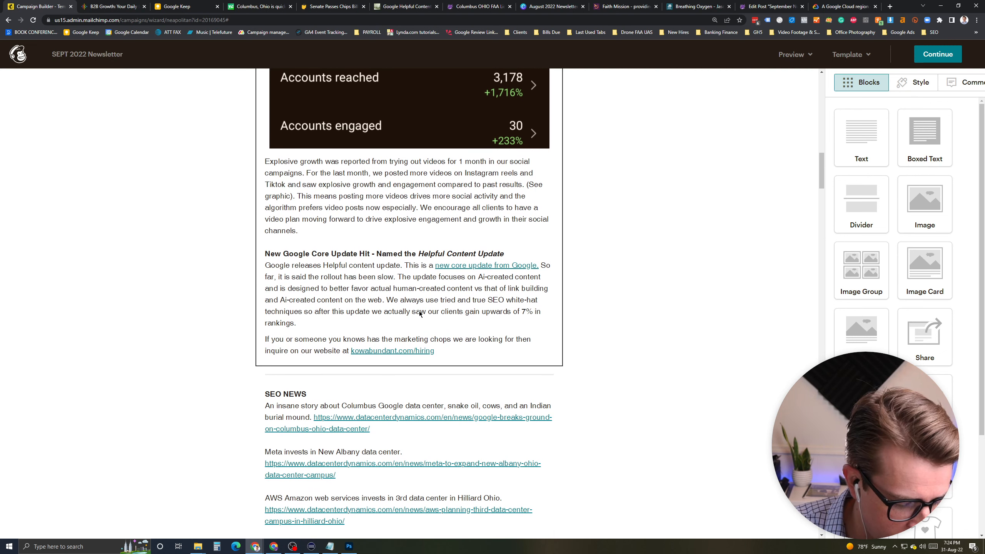
pyautogui.scroll(-3)
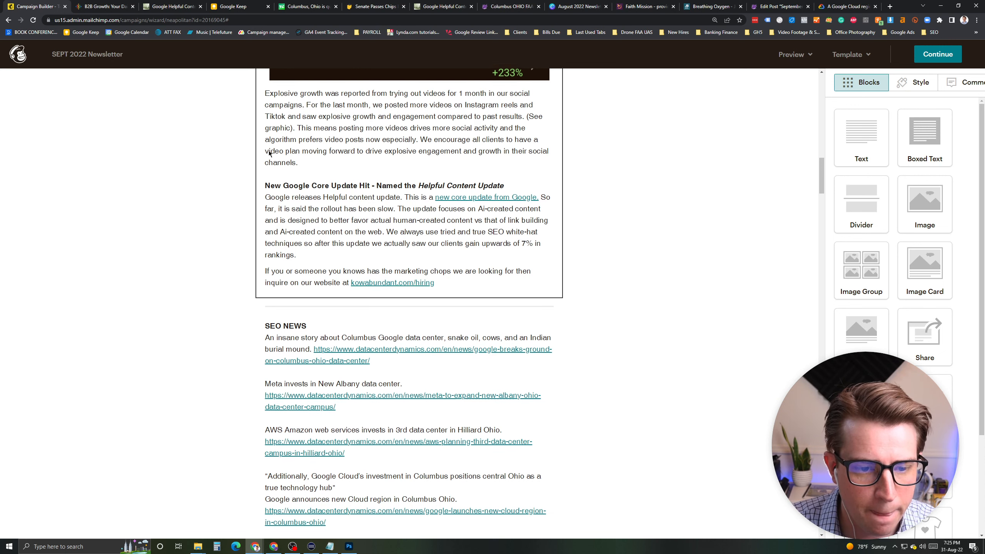
pyautogui.scroll(-3)
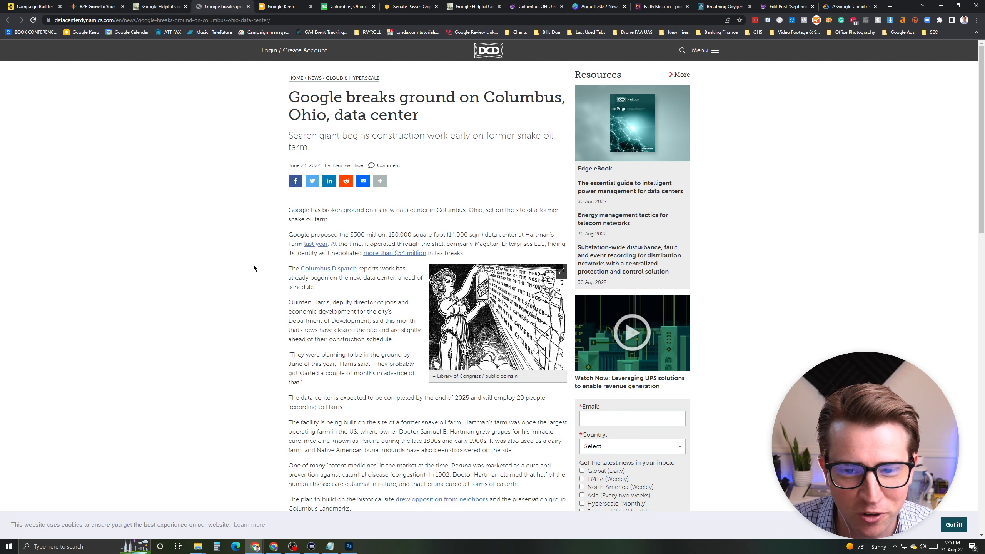
# Read through the Data Center Dynamics article on Google's Columbus data center.
pyautogui.scroll(-3)
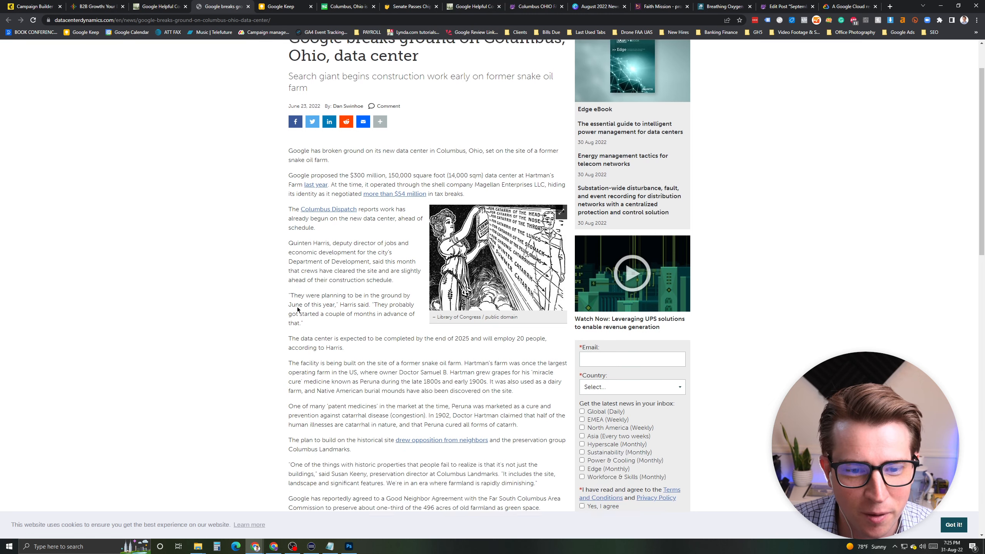
pyautogui.scroll(-3)
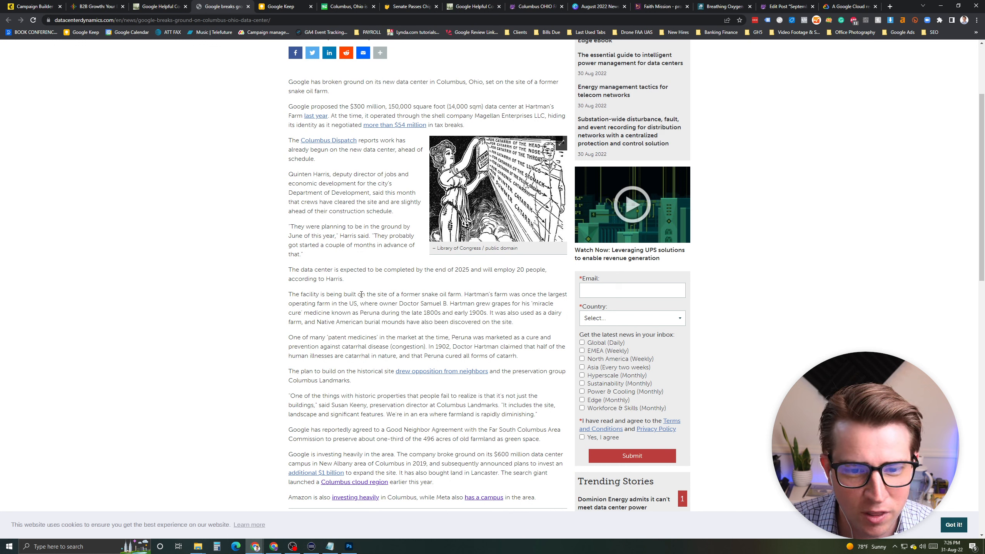
pyautogui.moveTo(394, 294); pyautogui.dragTo(468, 294)
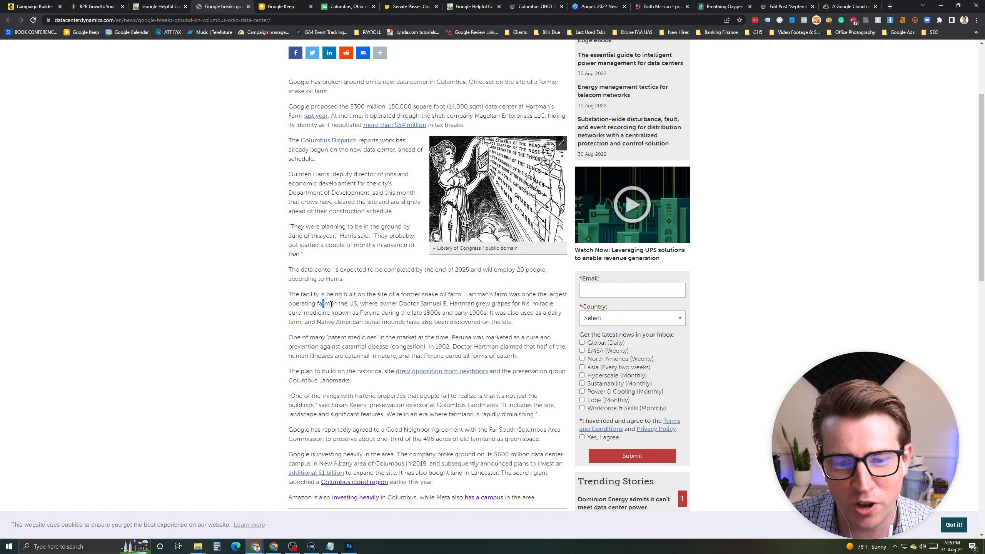
pyautogui.moveTo(322, 303); pyautogui.dragTo(432, 303)
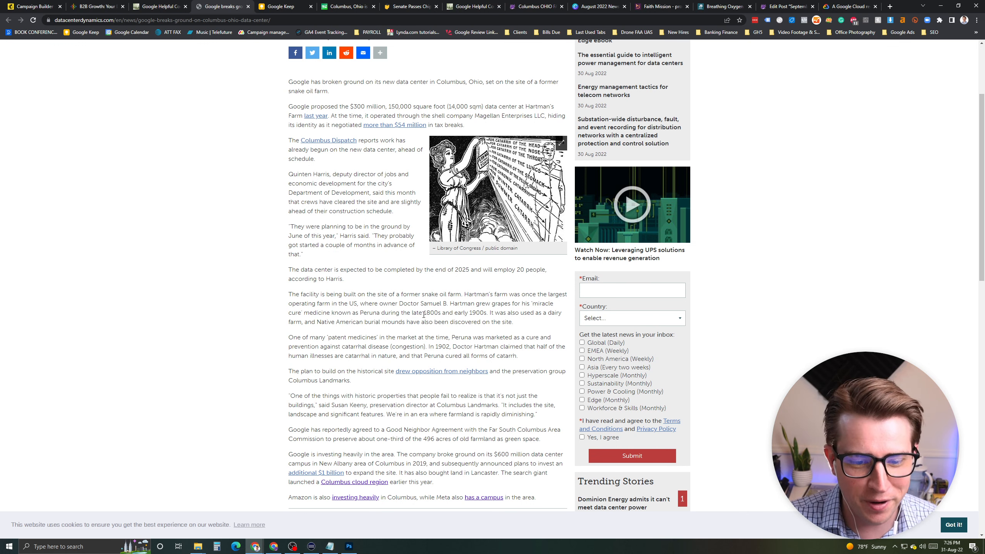
pyautogui.scroll(-3)
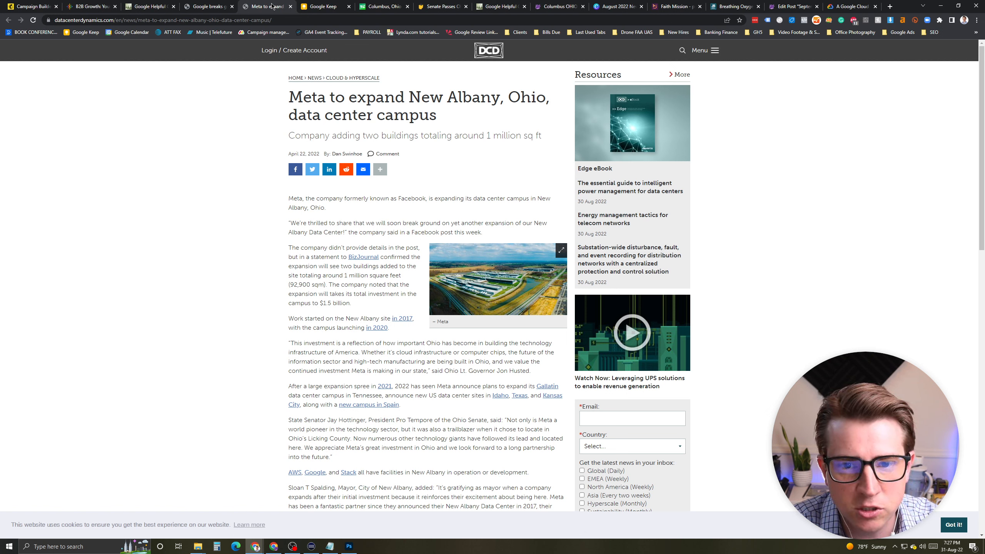
pyautogui.moveTo(283, 213)
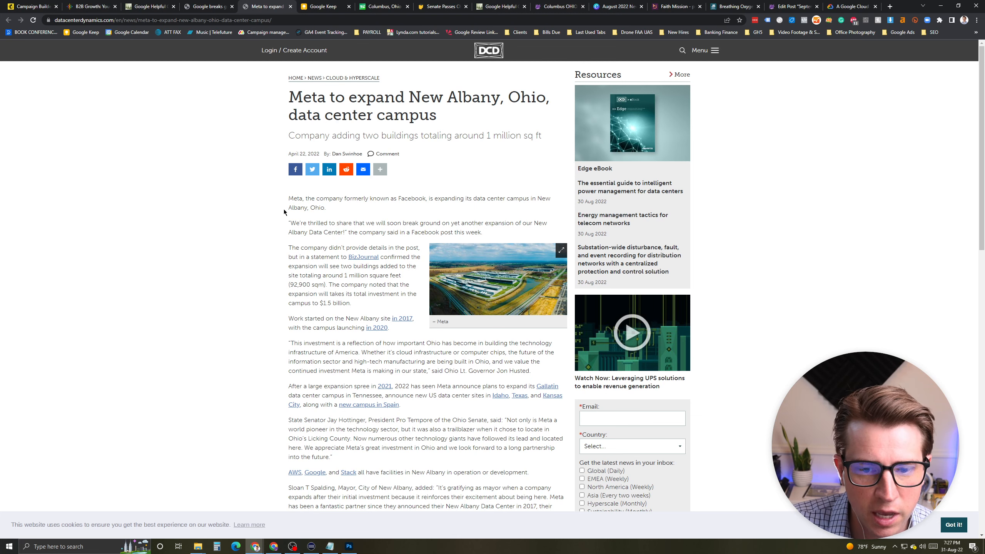
# Finish the Meta New Albany article and return to the Mailchimp newsletter draft.
pyautogui.scroll(-3)
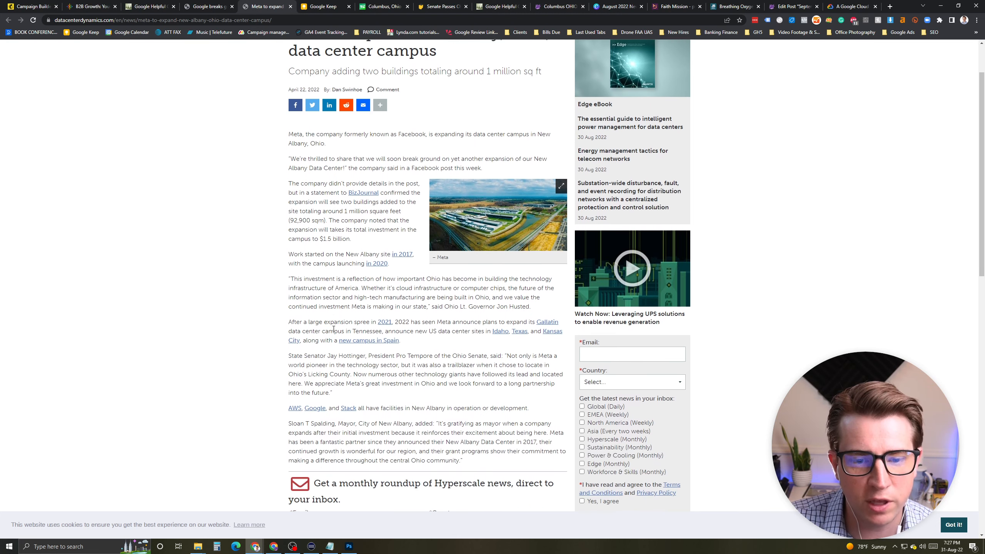
pyautogui.scroll(-3)
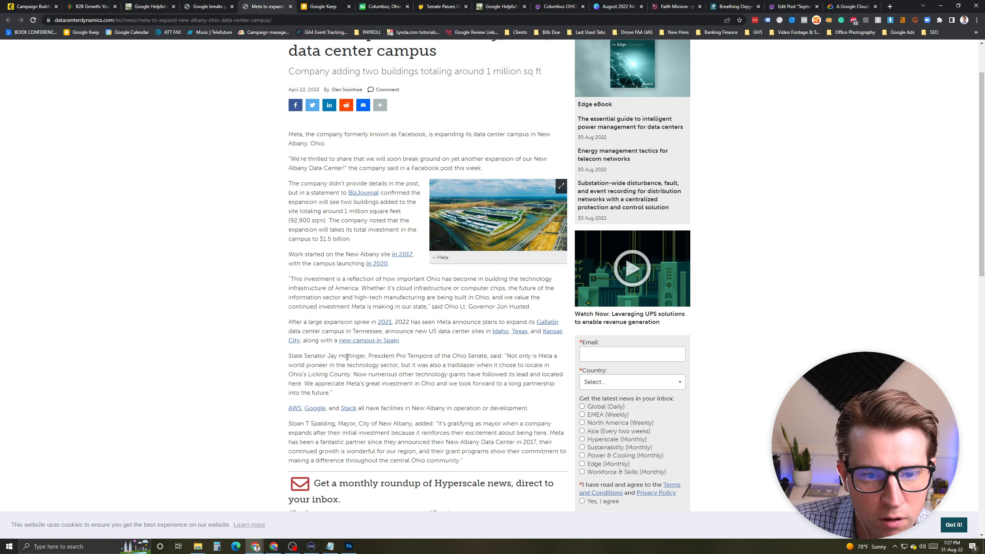
pyautogui.click(32, 6)
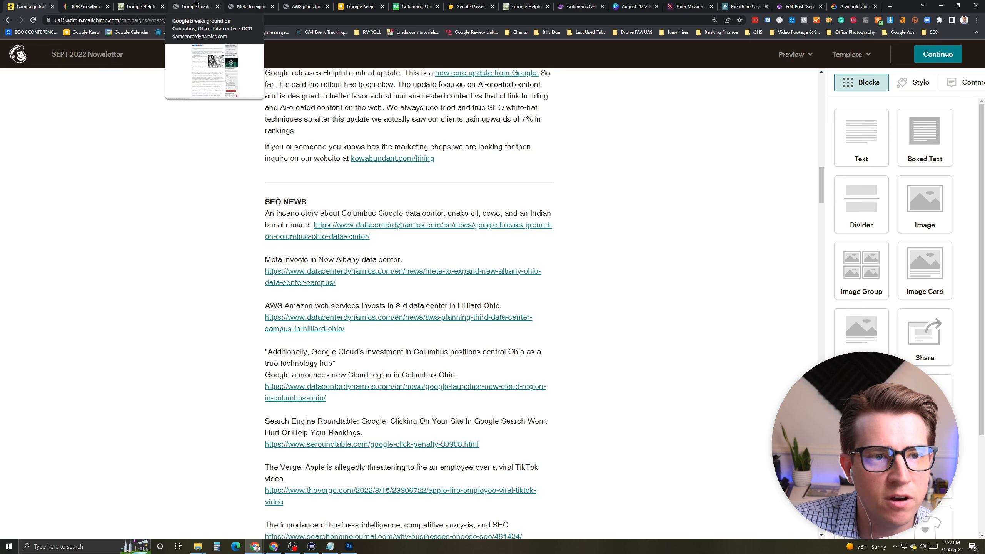
# Switch to the article on AWS's third data center campus in Hilliard, Ohio.
pyautogui.click(250, 6)
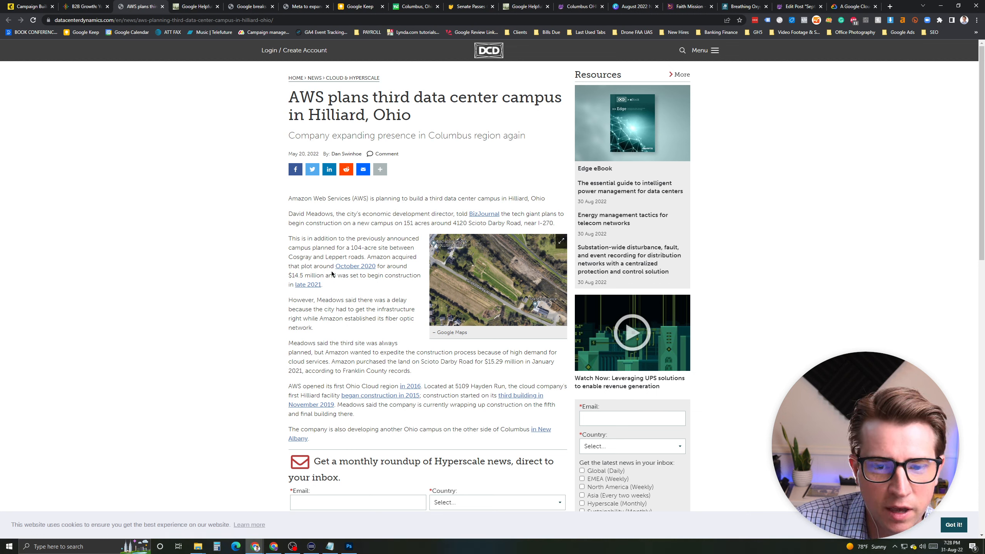
pyautogui.moveTo(355, 266)
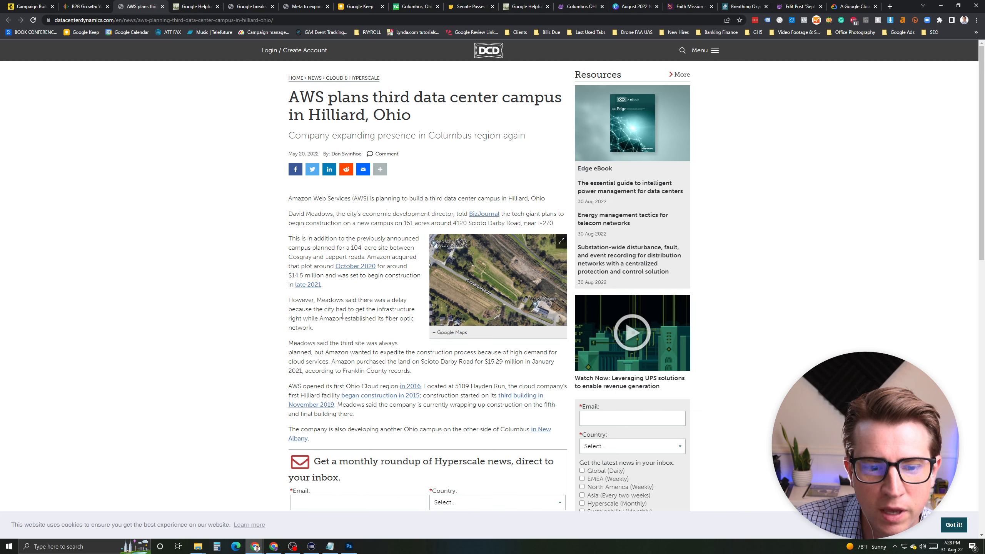
pyautogui.moveTo(161, 71)
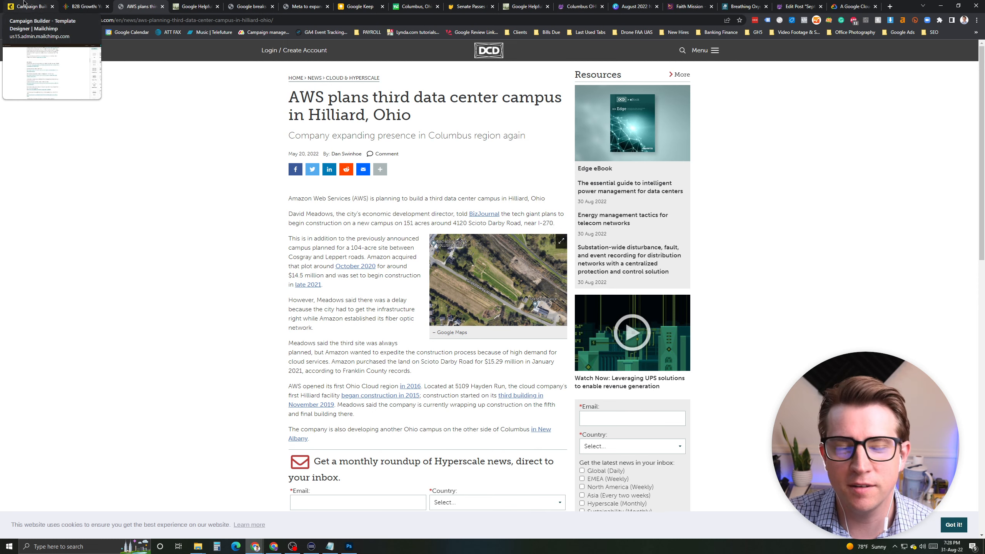
# Return to the Campaign Builder tab showing the newsletter's SEO News links.
pyautogui.click(29, 6)
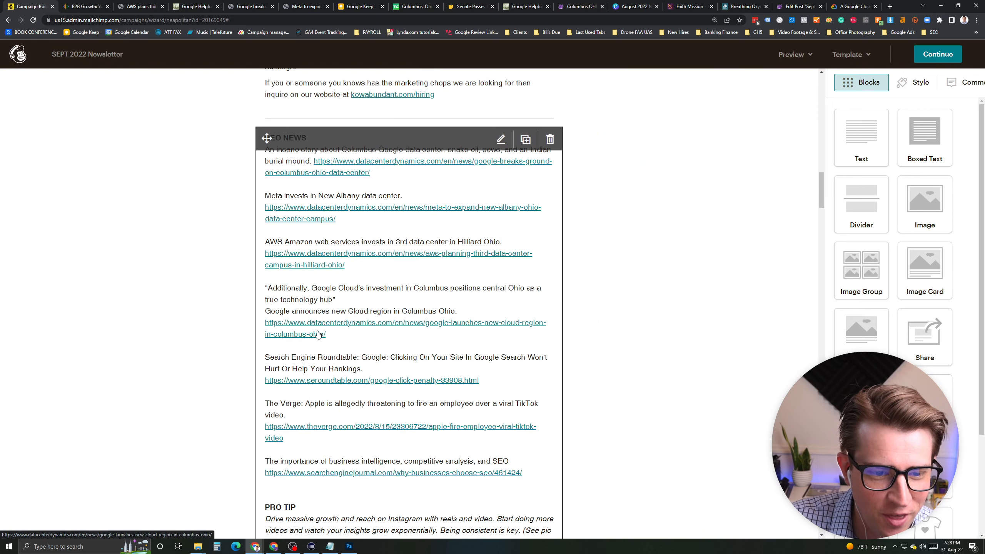
# Scroll the SEO News block down to The Verge's Apple TikTok story.
pyautogui.scroll(-3)
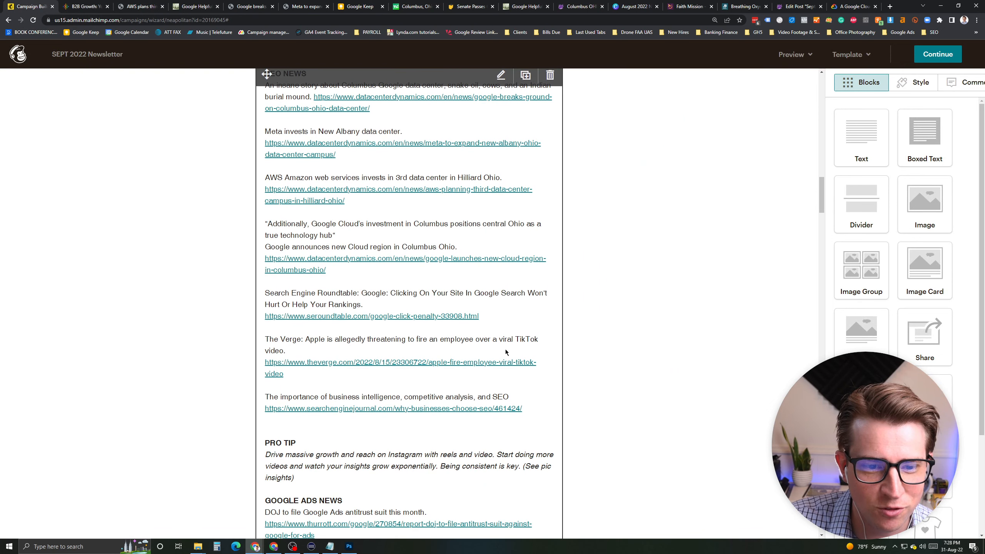
pyautogui.scroll(-3)
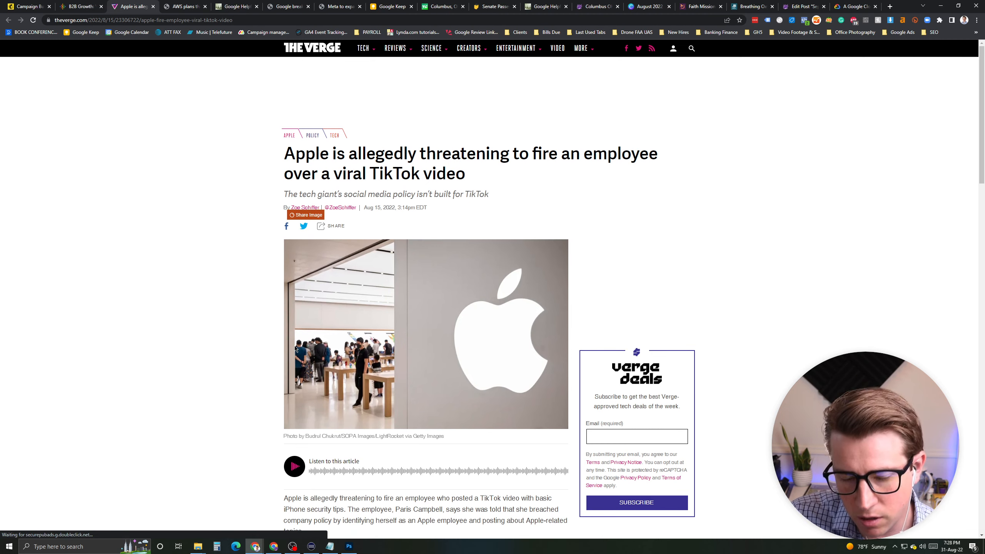
# Play the TikTok video embedded in The Verge article, with sound on.
pyautogui.scroll(-3)
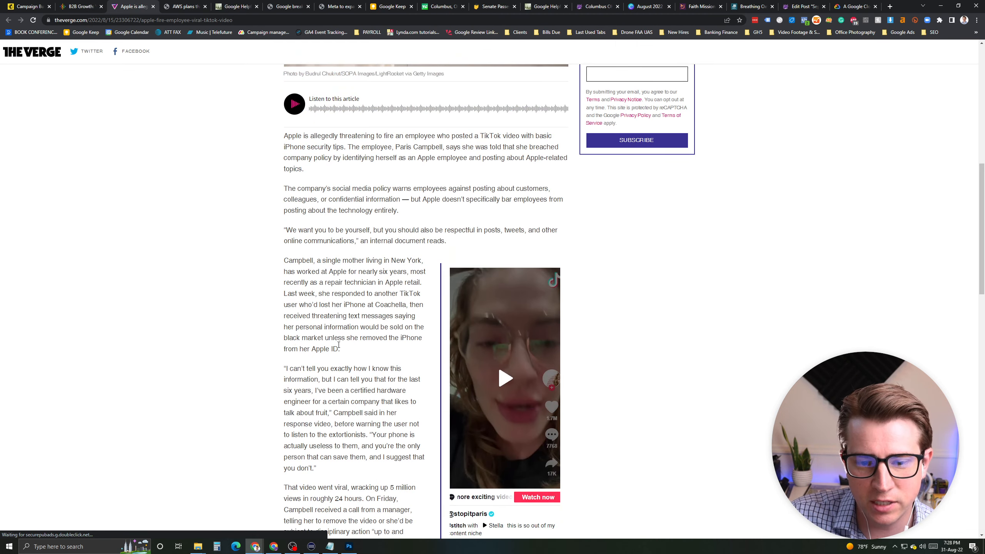
pyautogui.scroll(-3)
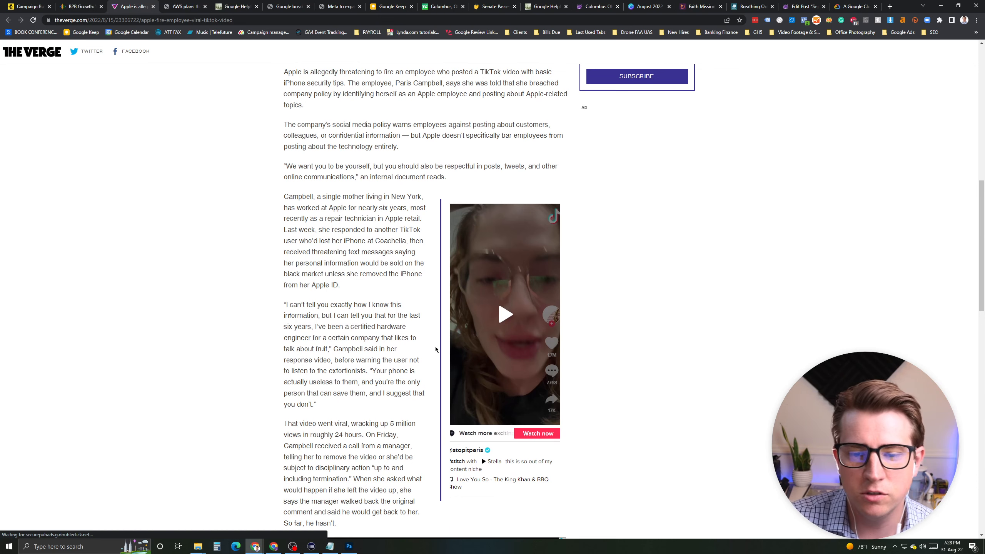
pyautogui.click(504, 314)
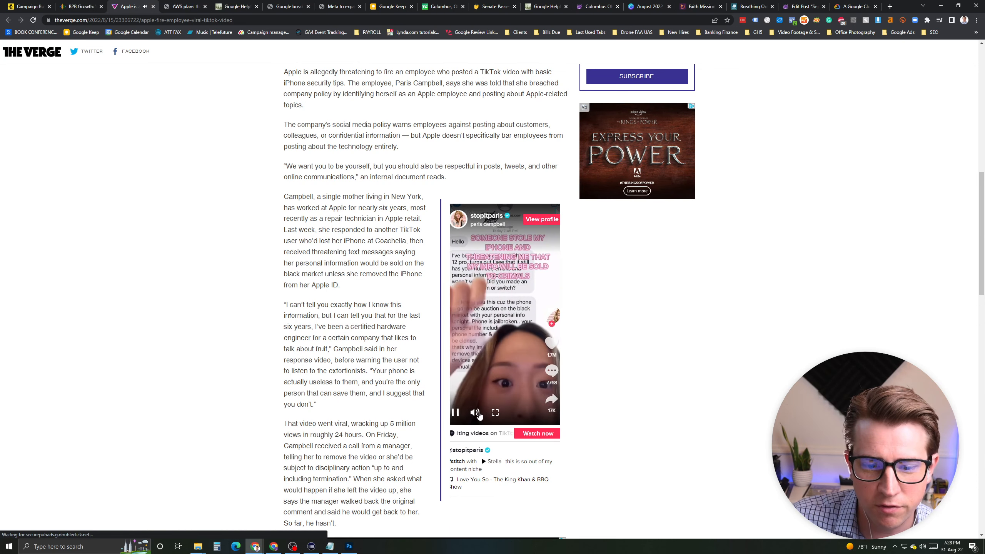
pyautogui.click(475, 412)
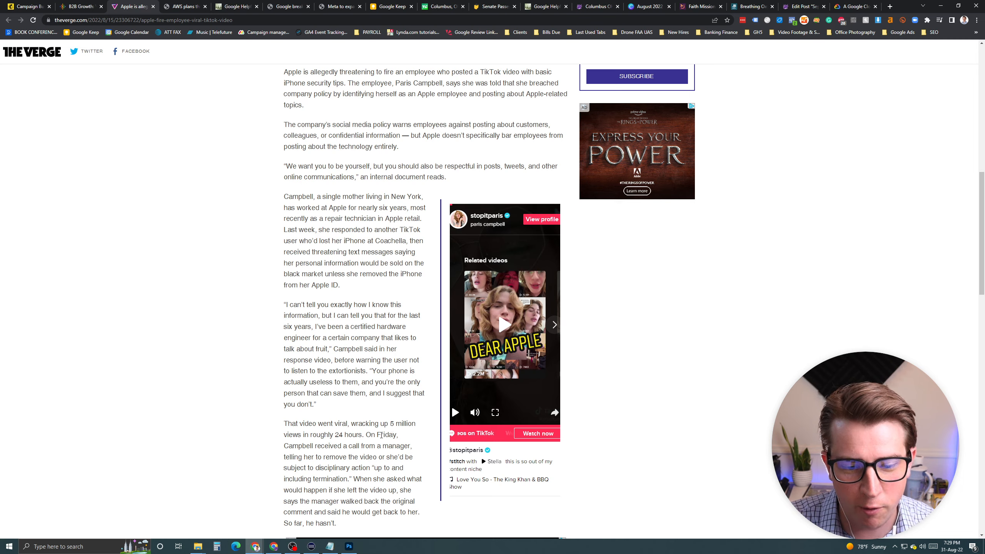
# Scroll The Verge article past Apple's no-comment line to the second 'Dear Apple' TikTok embed.
pyautogui.scroll(-3)
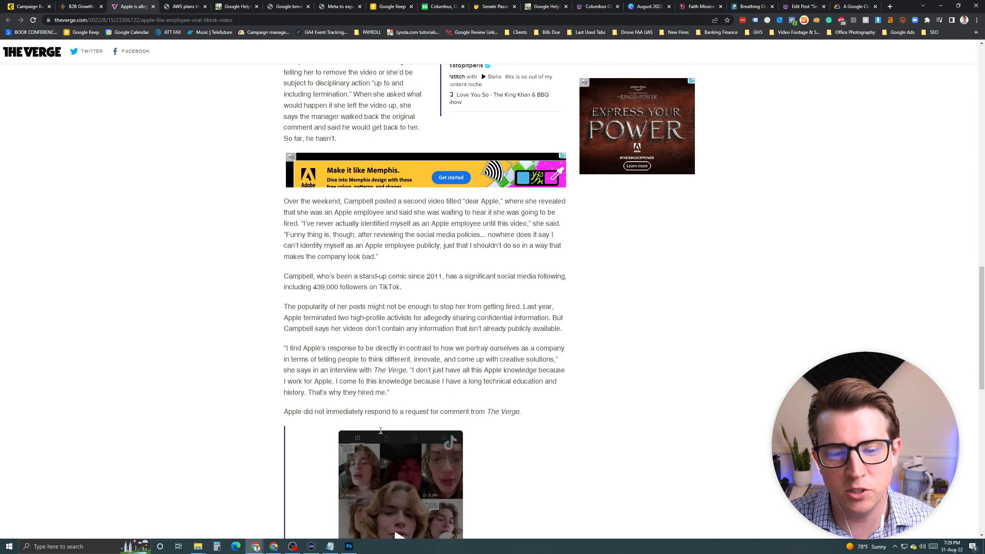
pyautogui.scroll(-3)
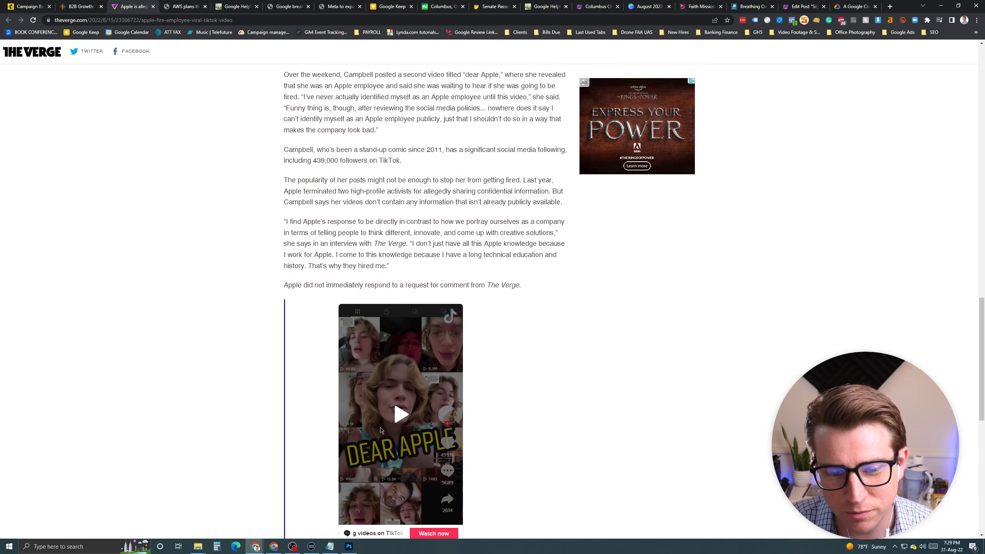
pyautogui.scroll(-3)
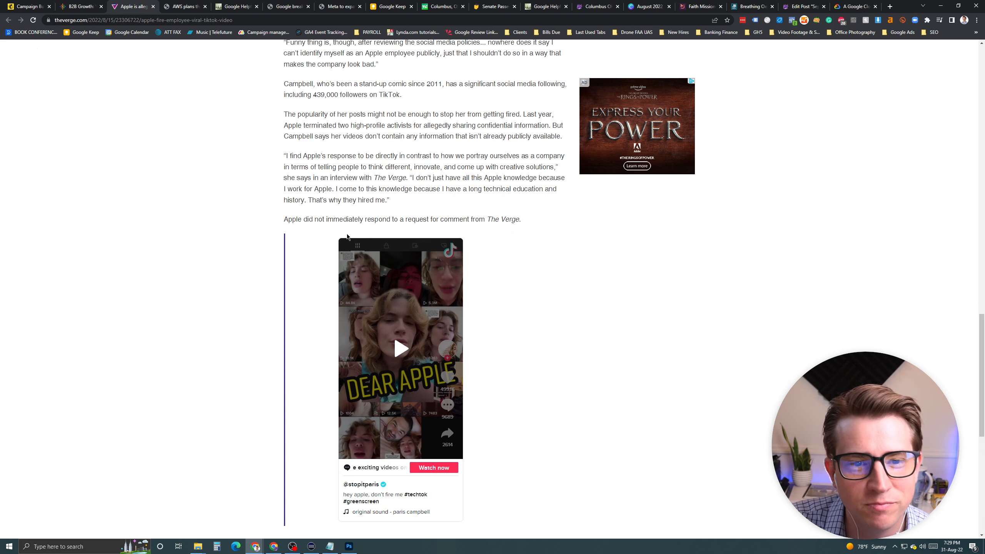
pyautogui.scroll(-3)
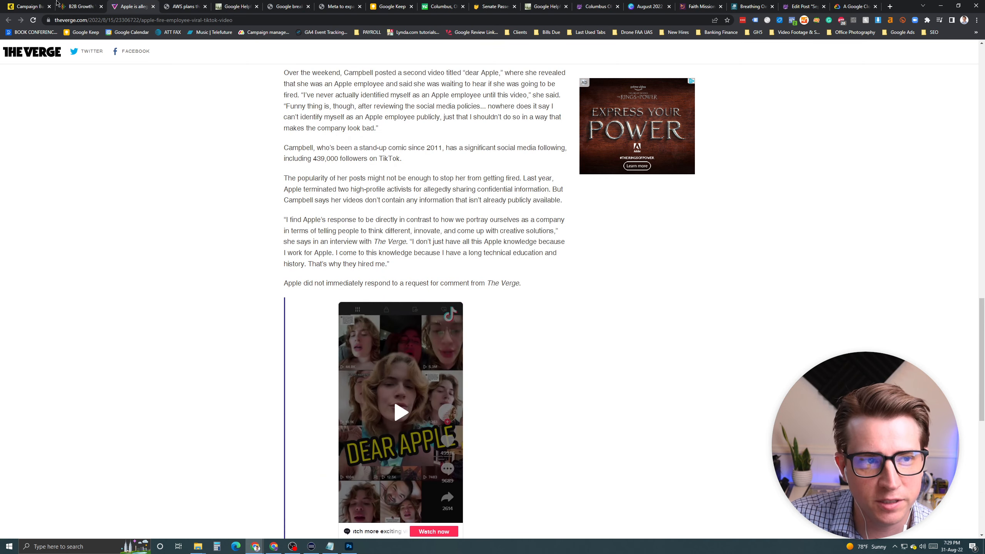
pyautogui.moveTo(28, 6)
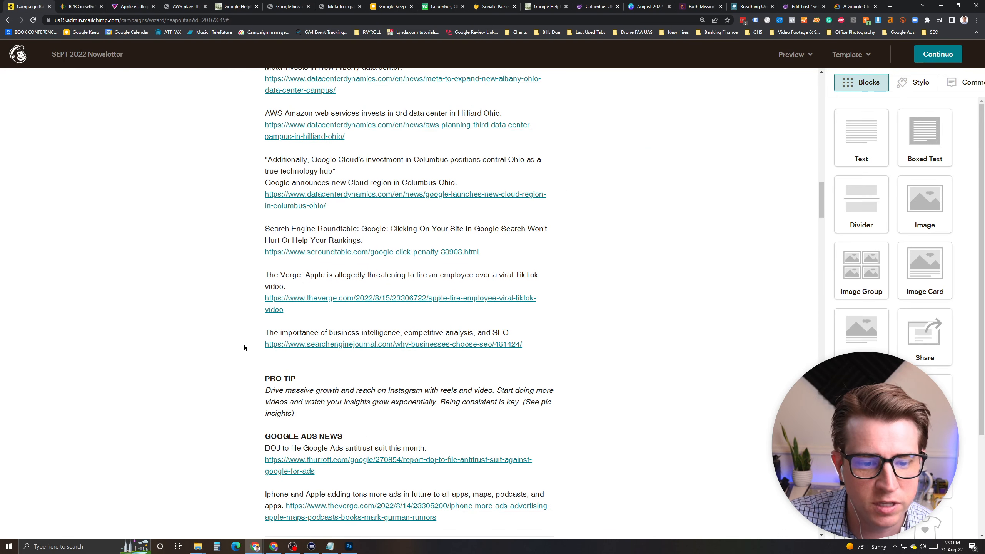
# Scroll the Mailchimp newsletter preview down to the Top Client Questions section.
pyautogui.scroll(-3)
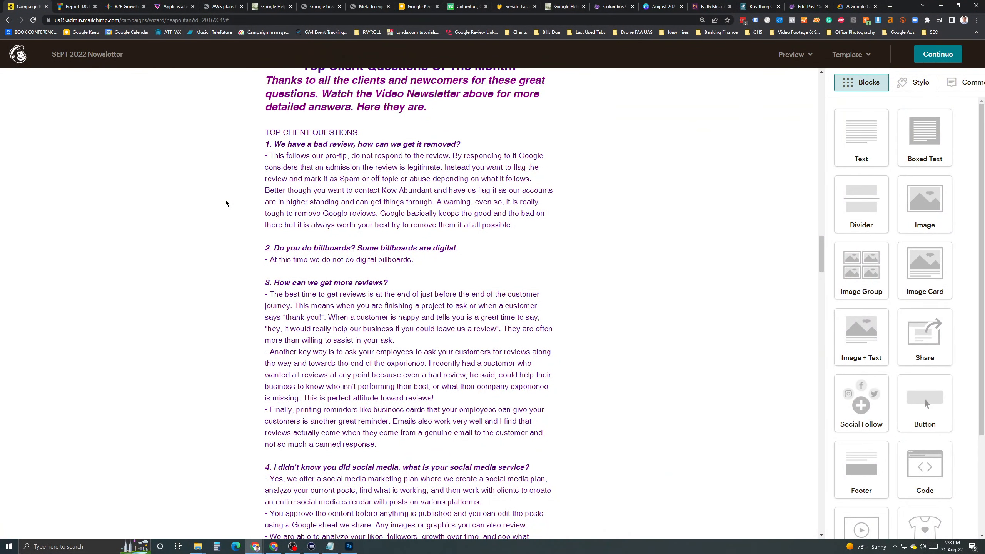
pyautogui.moveTo(239, 221)
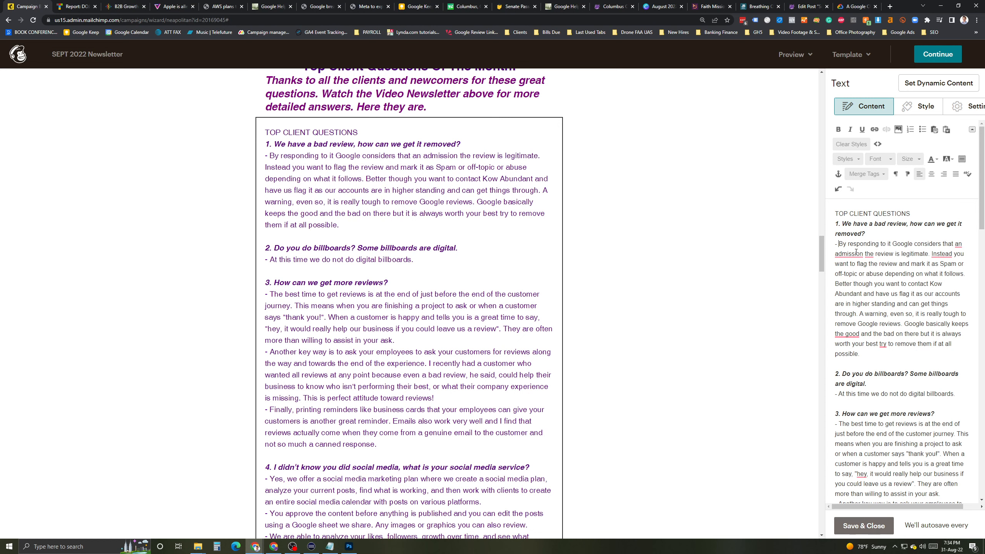
# Remove the bad-review answer's opening admission sentence so it starts with flagging the review as spam.
pyautogui.moveTo(840, 244); pyautogui.dragTo(919, 254)
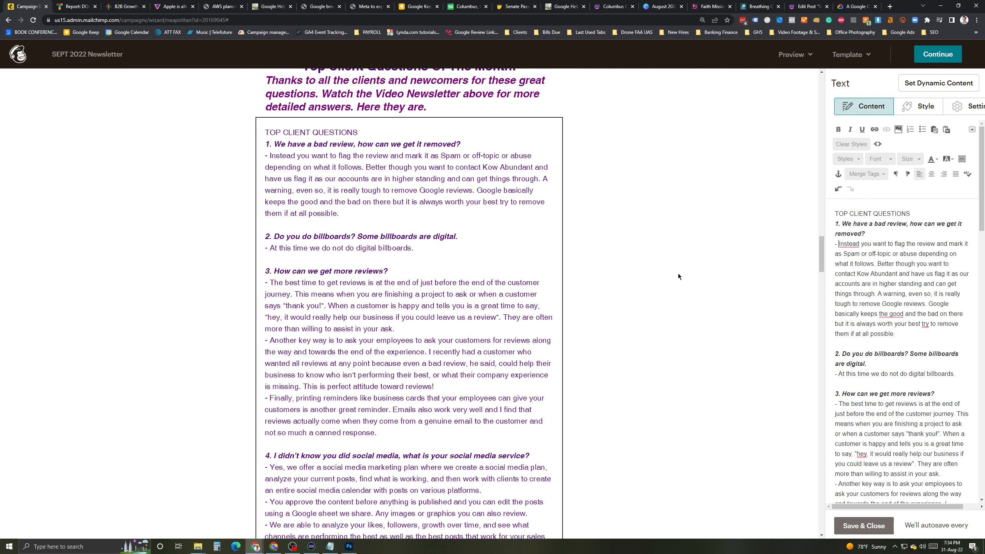
pyautogui.moveTo(474, 264)
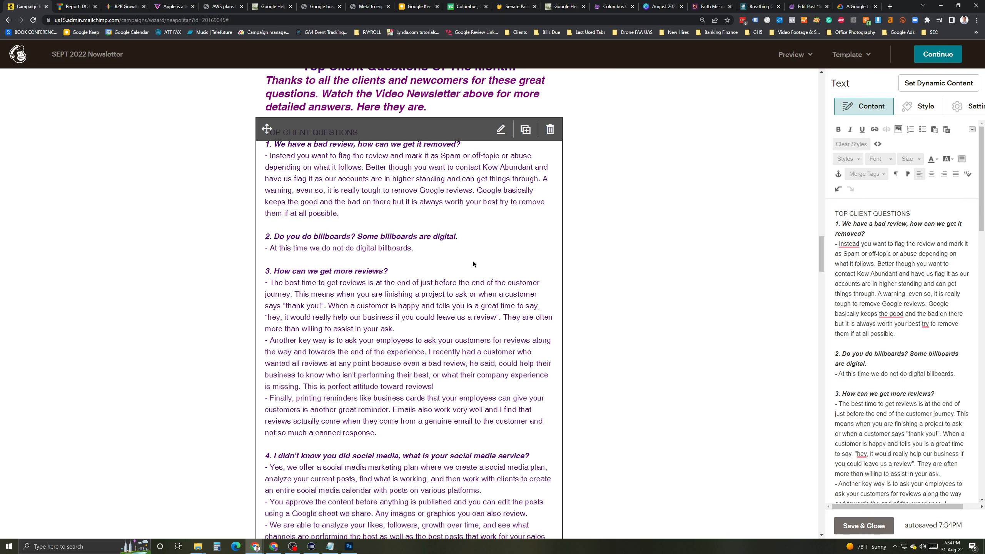
pyautogui.click(837, 244)
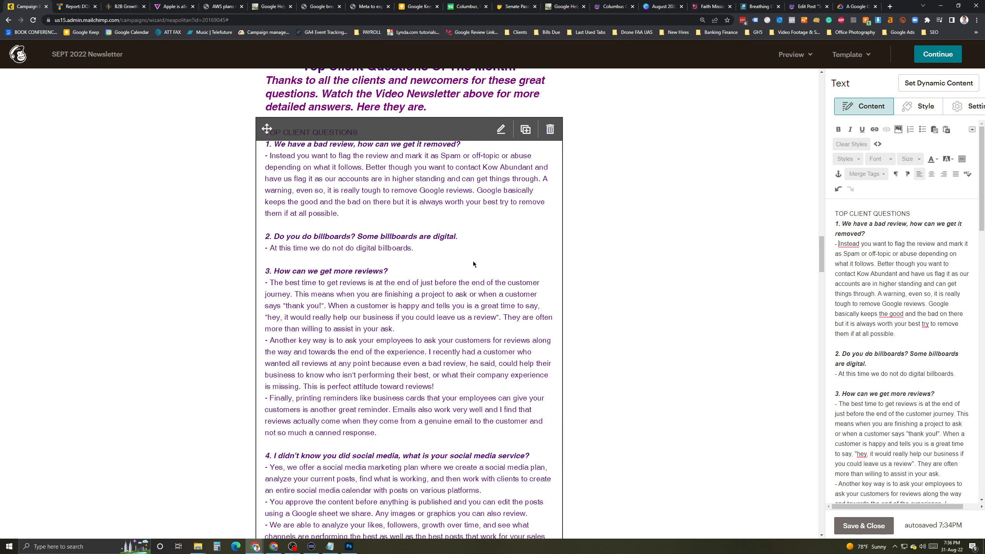
pyautogui.scroll(-3)
pyautogui.write('kowabundant.com')
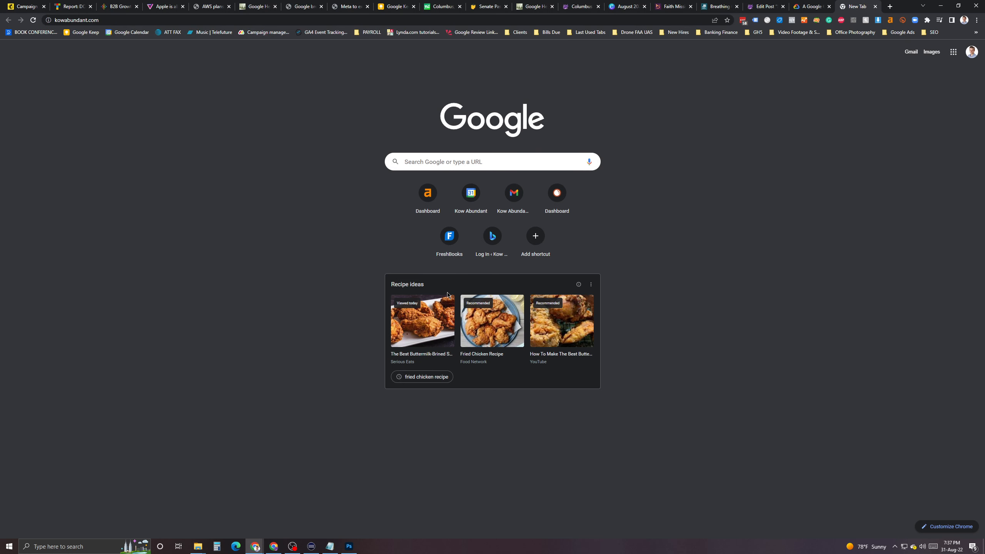
pyautogui.moveTo(272, 117)
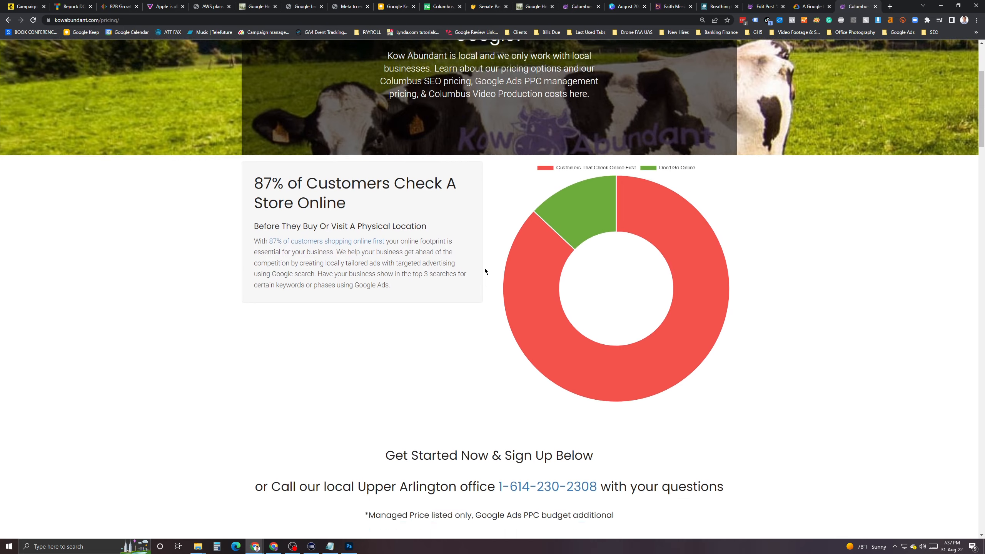
# Scroll the Kow Abundant pricing page to the SEO, Google Ads, Social Media and Elite cards.
pyautogui.scroll(-3)
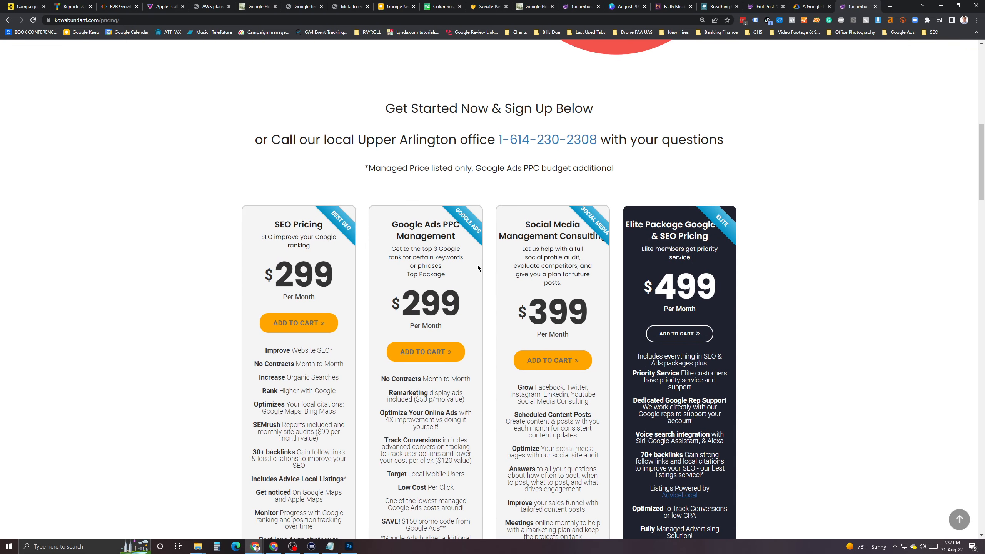
pyautogui.scroll(-3)
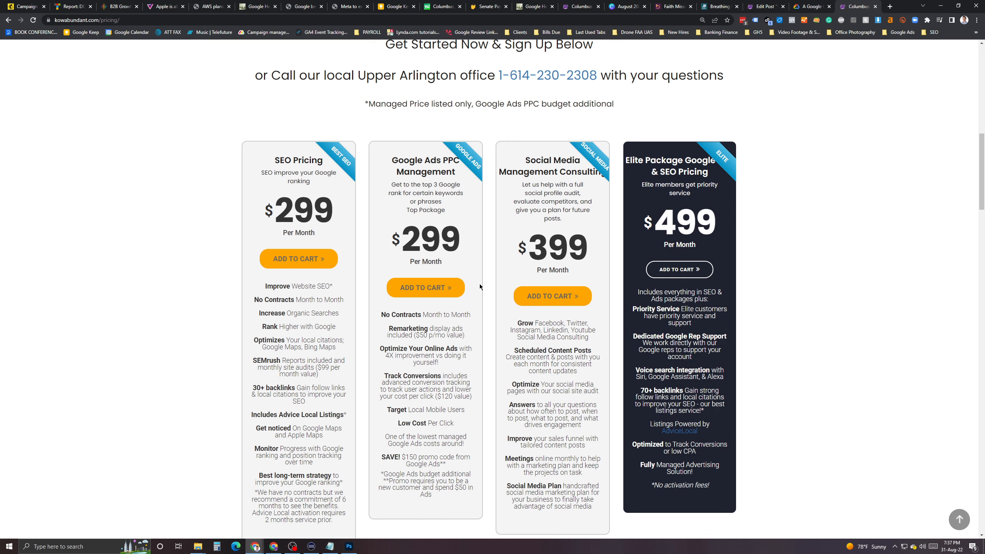
pyautogui.moveTo(505, 285)
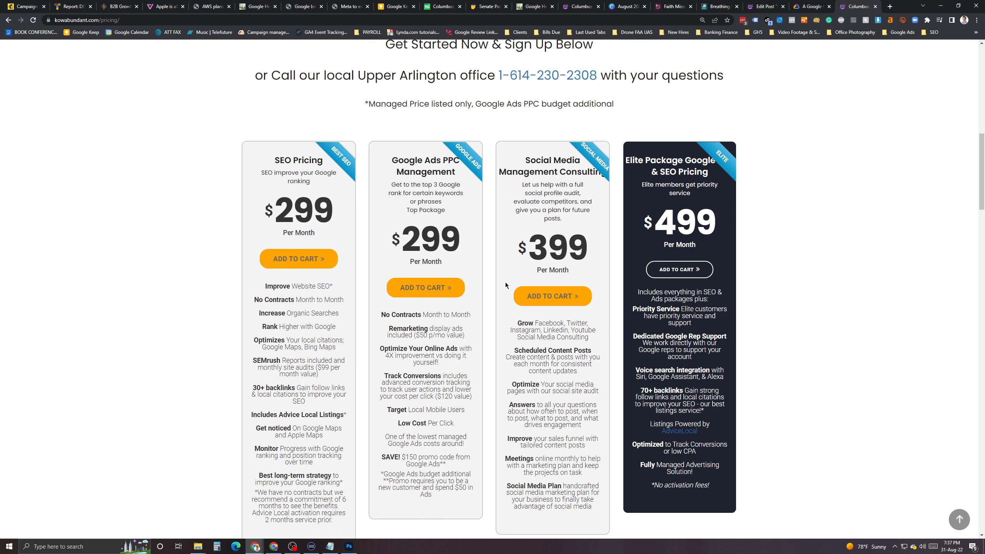
pyautogui.moveTo(526, 272)
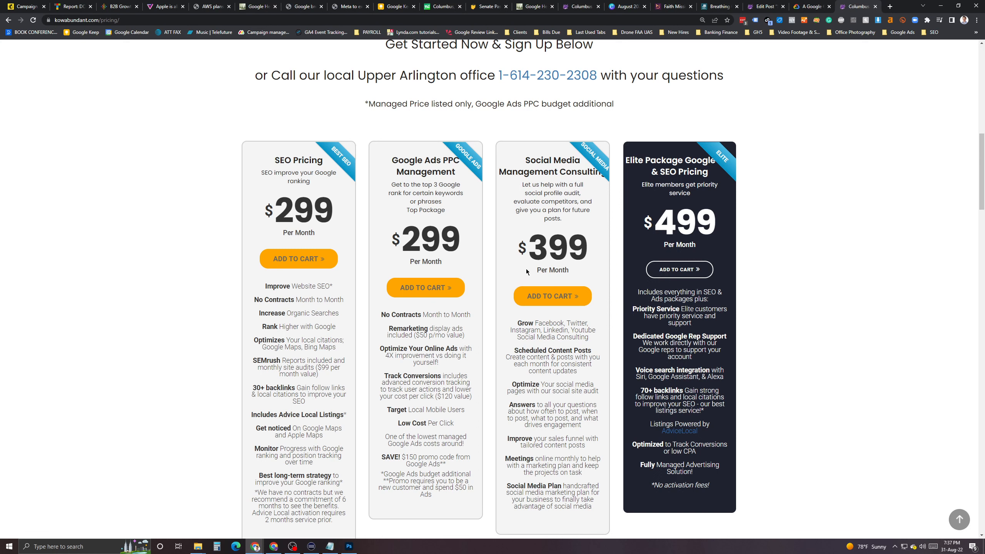
pyautogui.moveTo(561, 260)
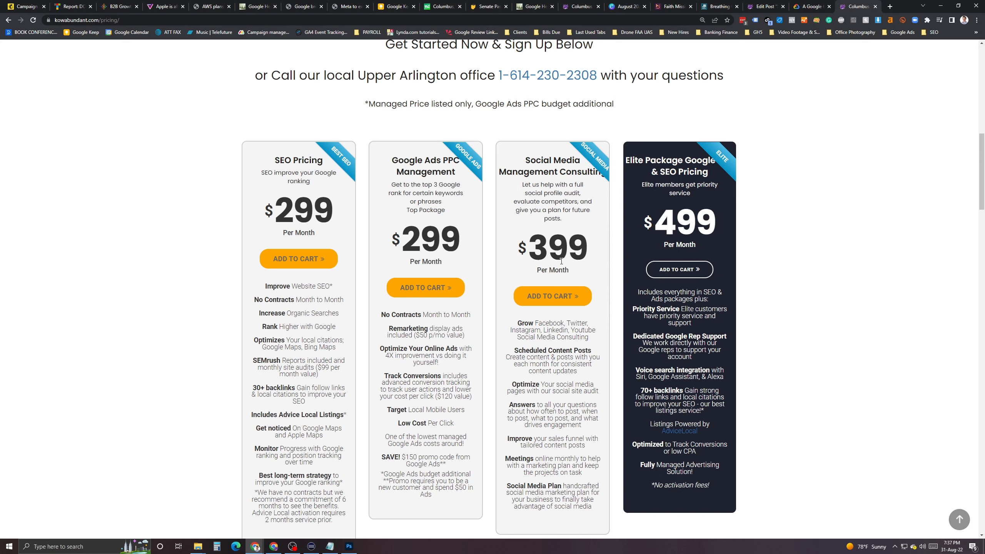
pyautogui.doubleClick(555, 248)
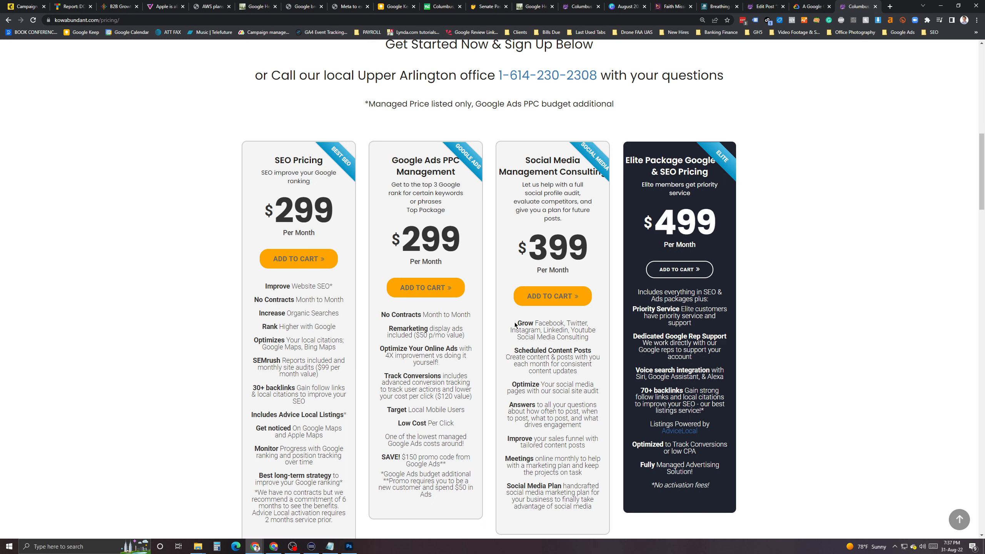
pyautogui.moveTo(573, 368)
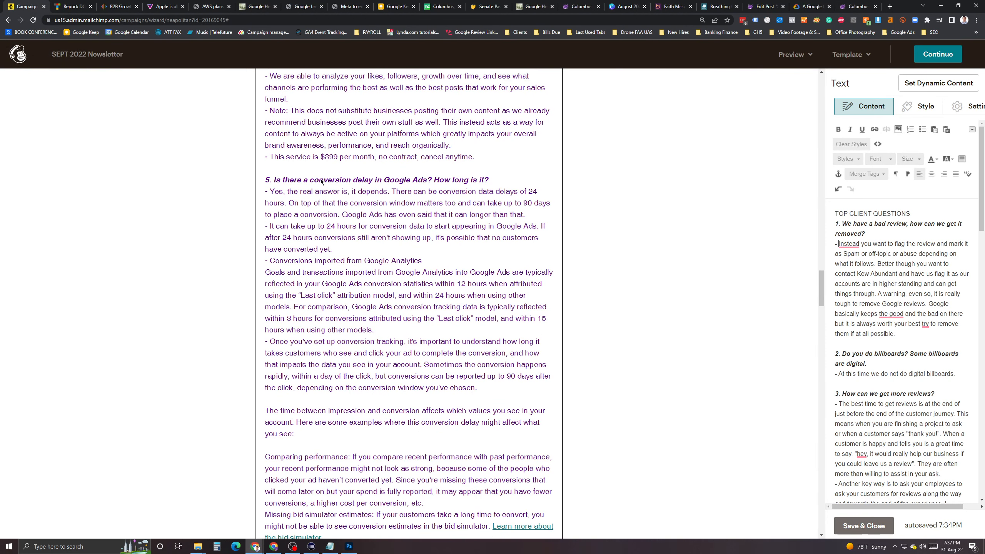
pyautogui.moveTo(439, 187)
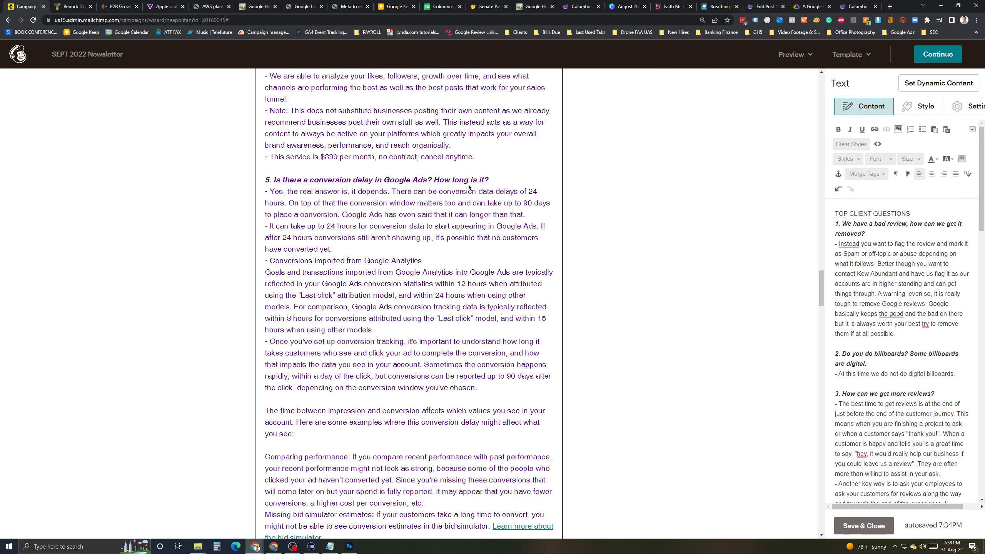
pyautogui.scroll(-3)
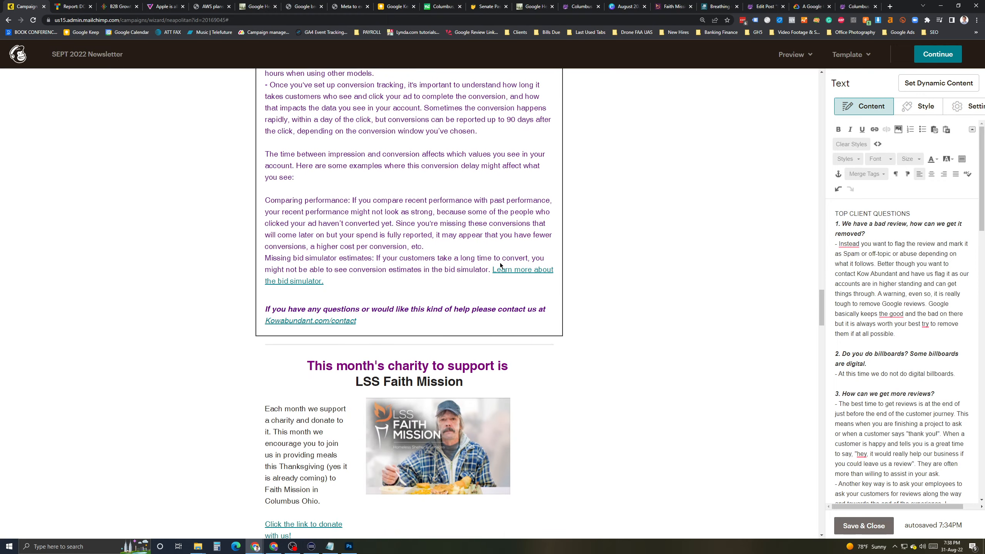
pyautogui.scroll(-3)
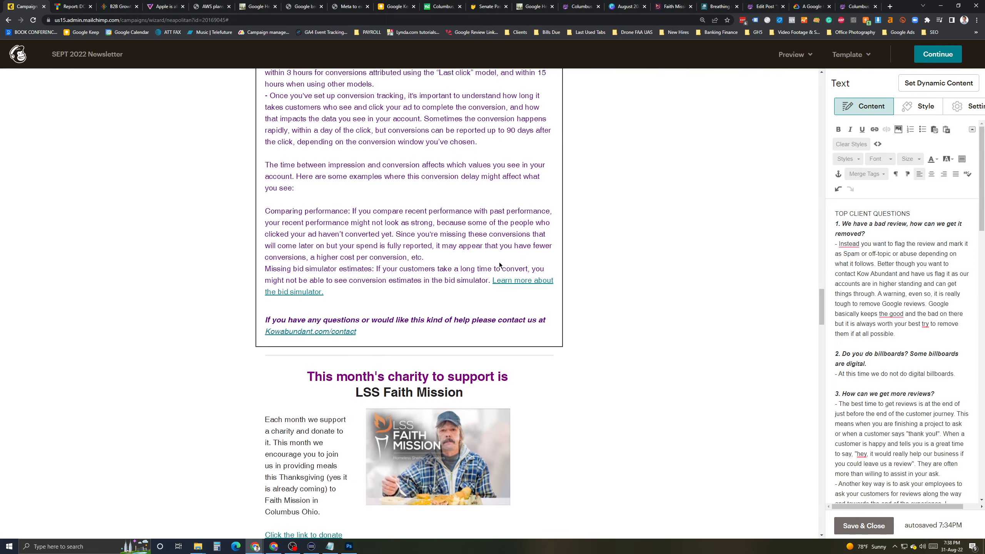
pyautogui.scroll(-3)
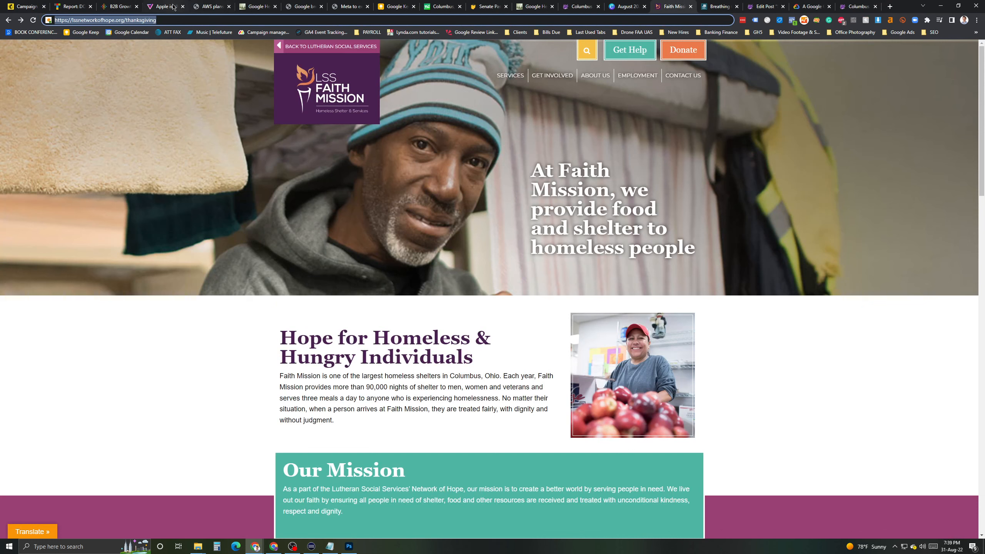
pyautogui.moveTo(25, 6)
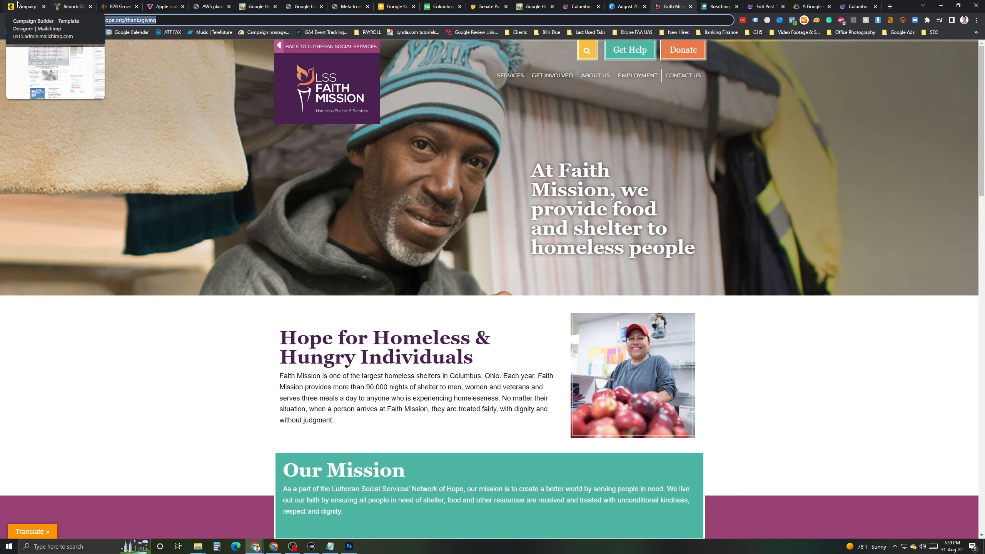
# Return from the Faith Mission Thanksgiving page to the Mailchimp Campaign Builder.
pyautogui.click(672, 6)
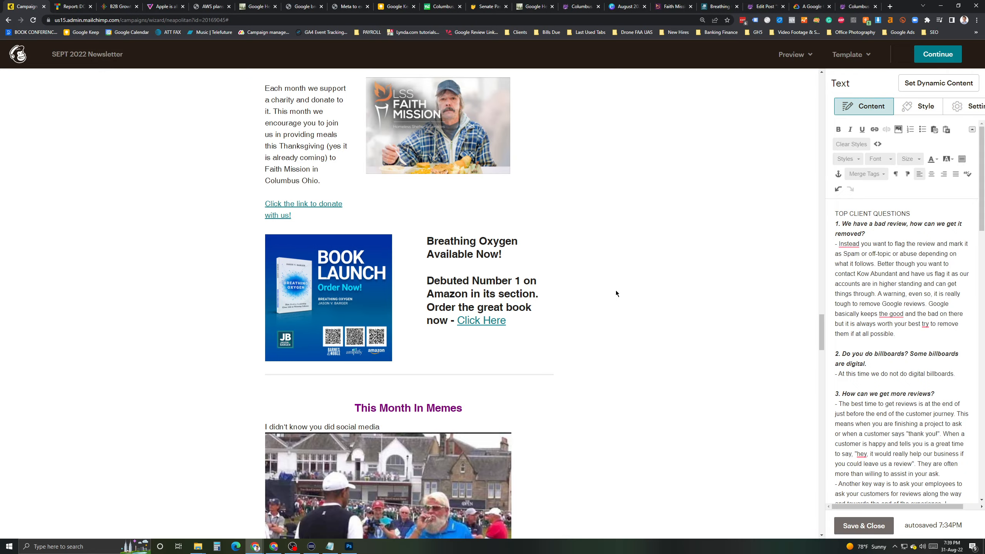
pyautogui.moveTo(594, 316)
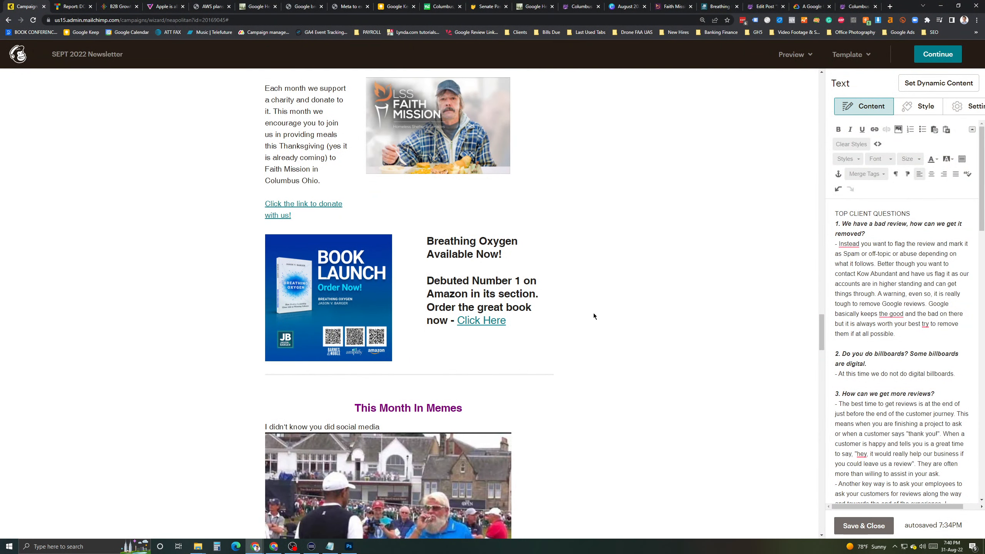
pyautogui.scroll(-3)
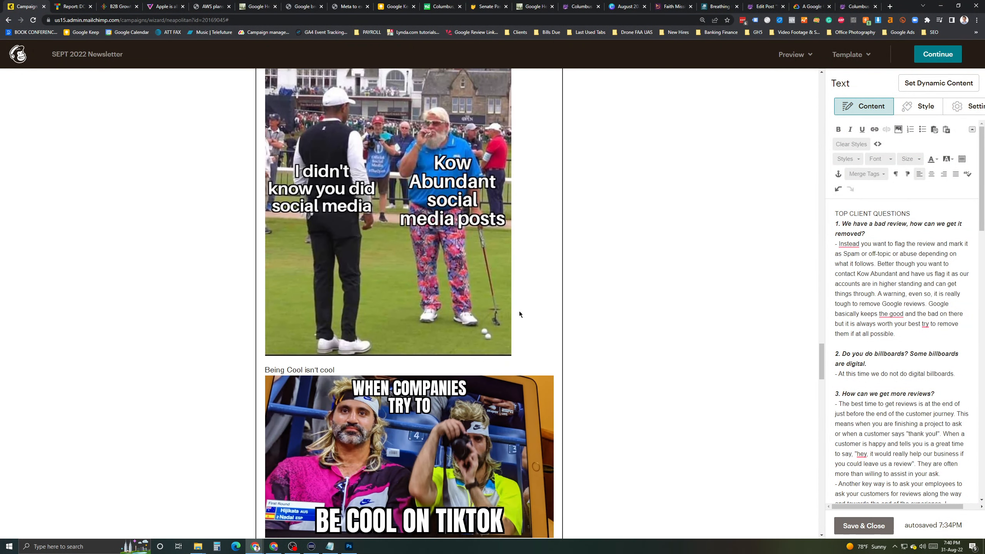
pyautogui.moveTo(531, 338)
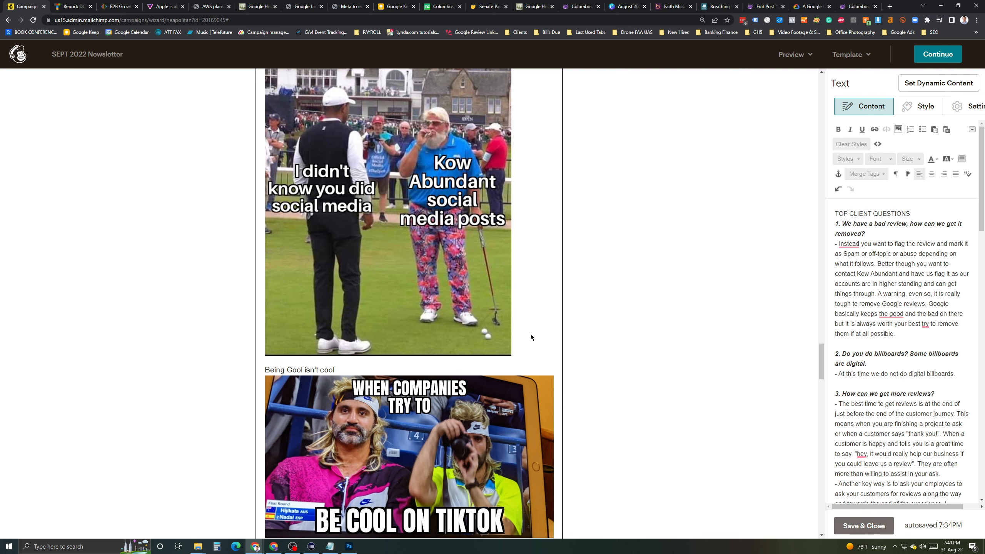
pyautogui.scroll(-3)
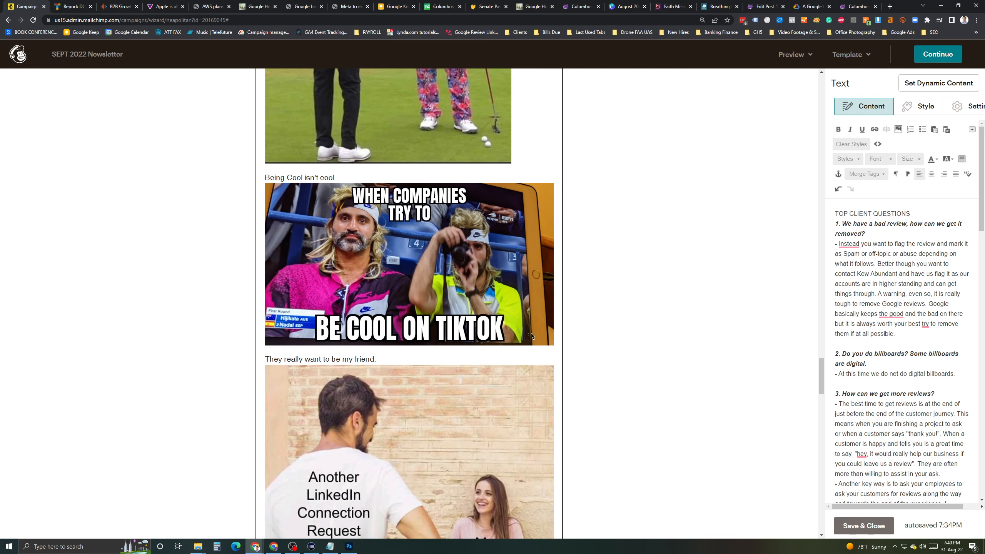
pyautogui.scroll(-3)
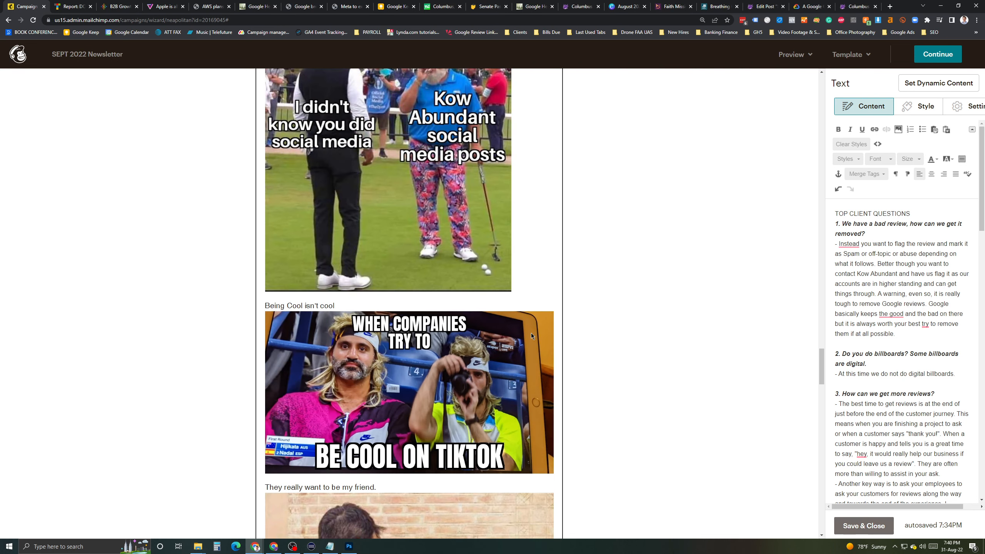
pyautogui.scroll(-3)
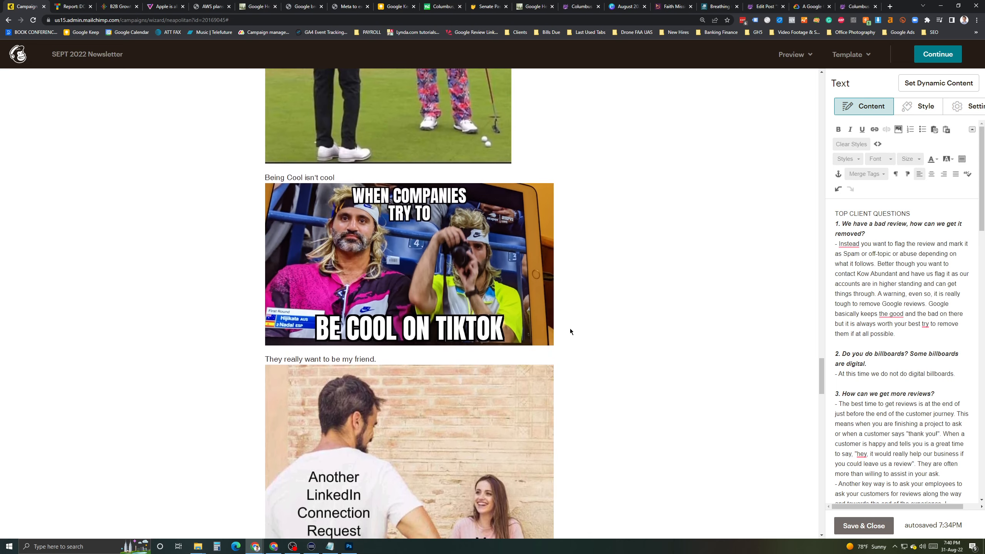
pyautogui.scroll(-3)
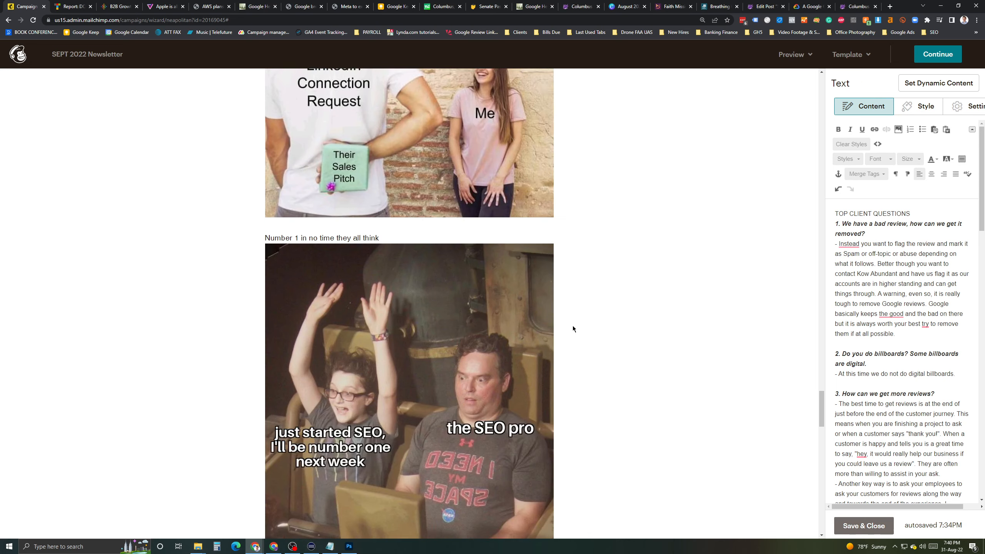
pyautogui.scroll(-3)
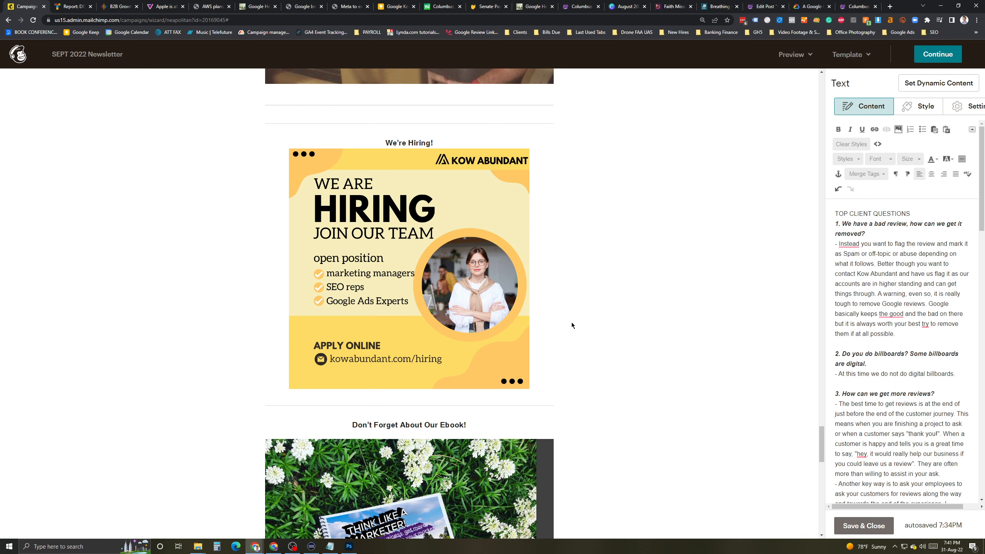
pyautogui.scroll(-3)
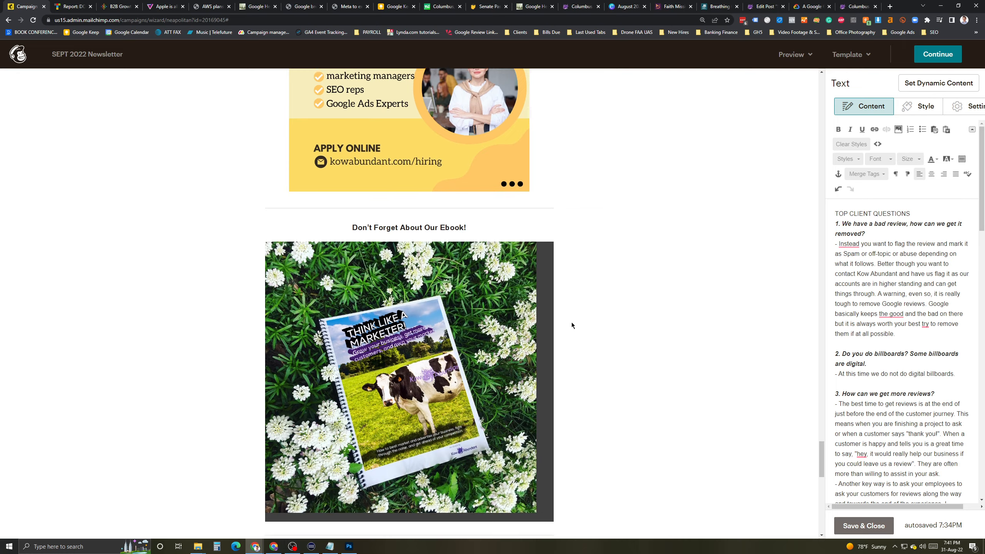